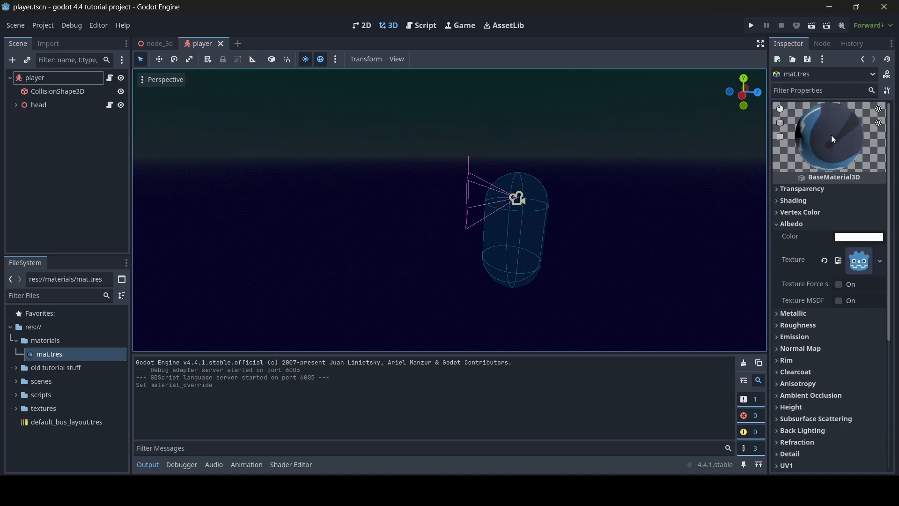
Switch from the player scene to the node_3d scene tab to show the level
click(158, 43)
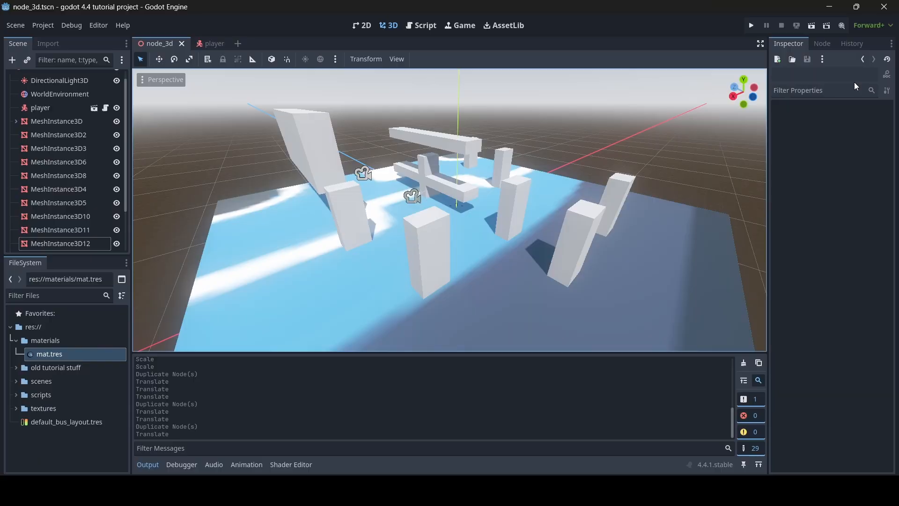
Step through History entries, including The Beginning, until only five box meshes remain
click(850, 44)
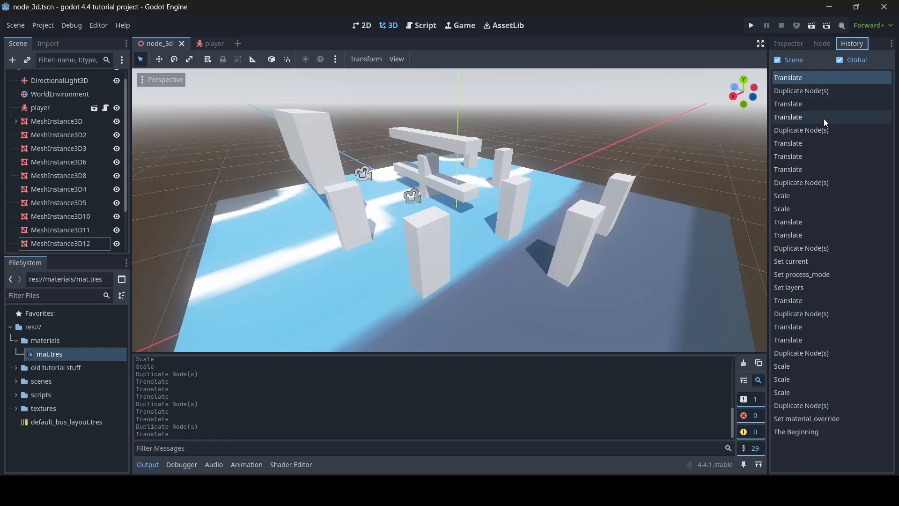
mouse_move(828, 156)
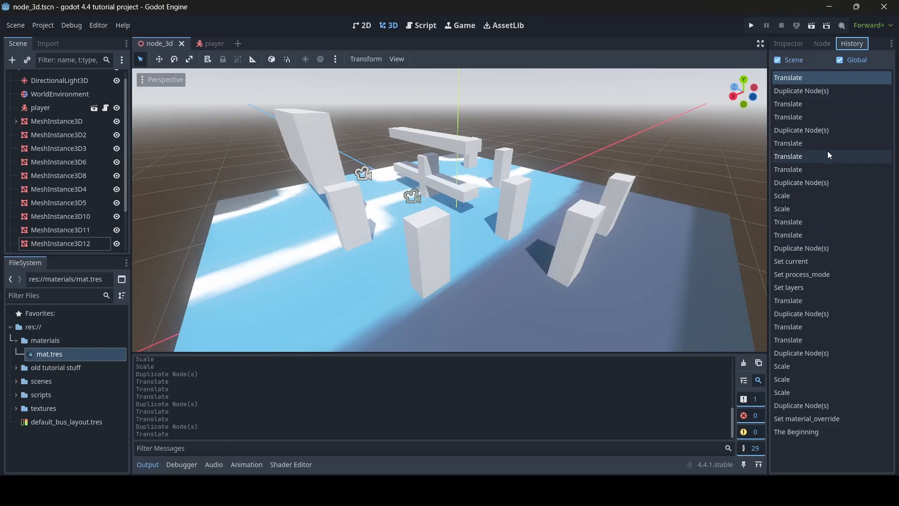
click(796, 432)
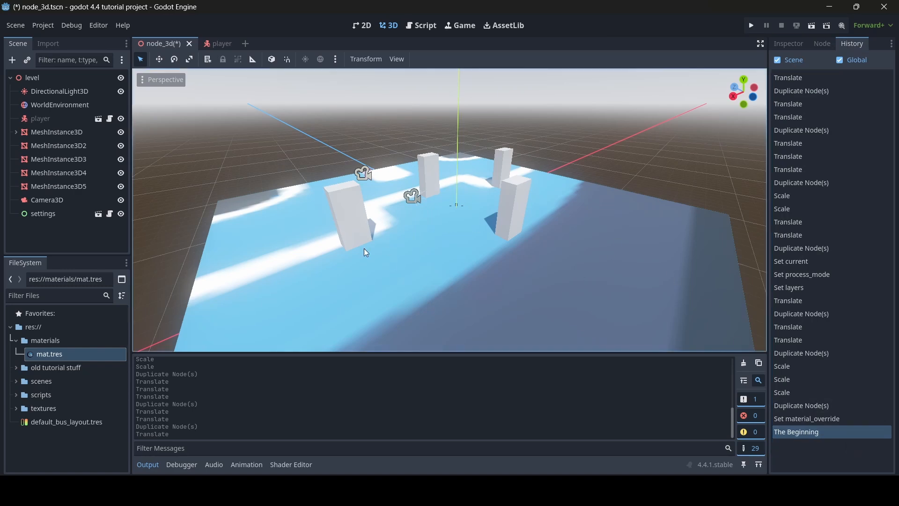
mouse_move(802, 340)
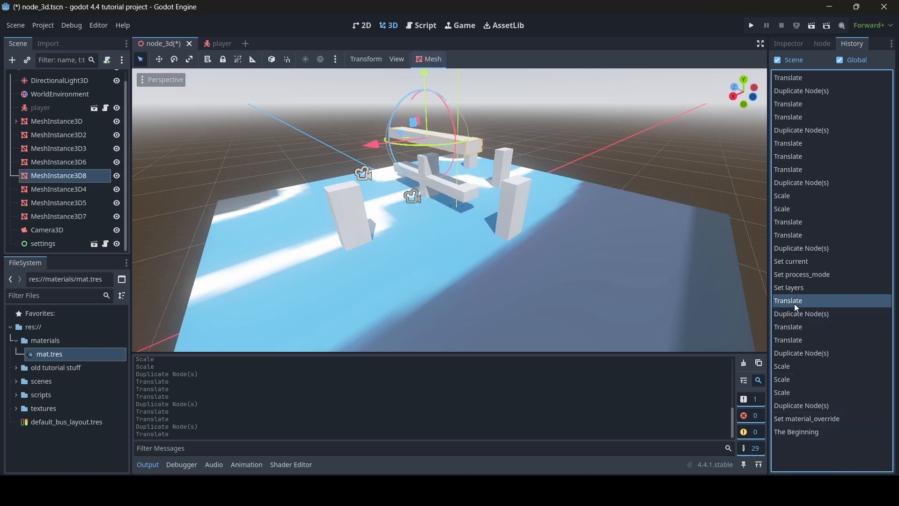
click(788, 77)
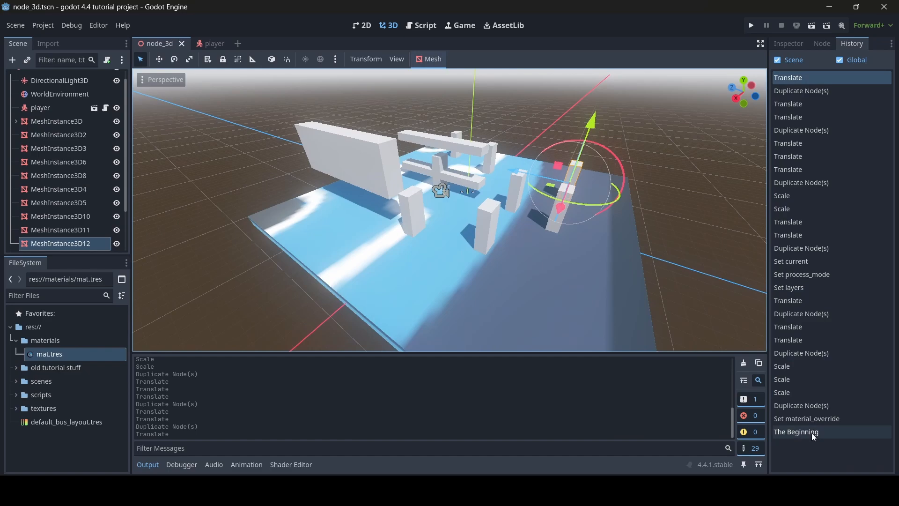
click(796, 431)
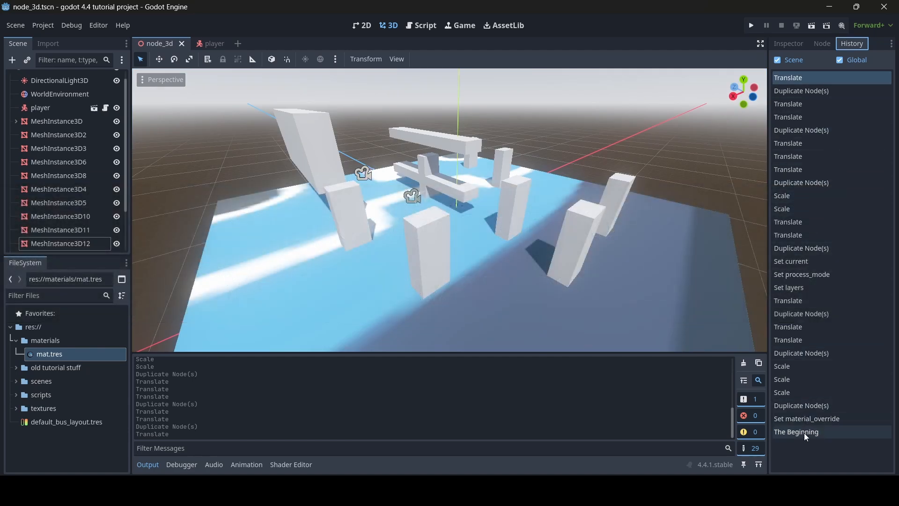
click(796, 431)
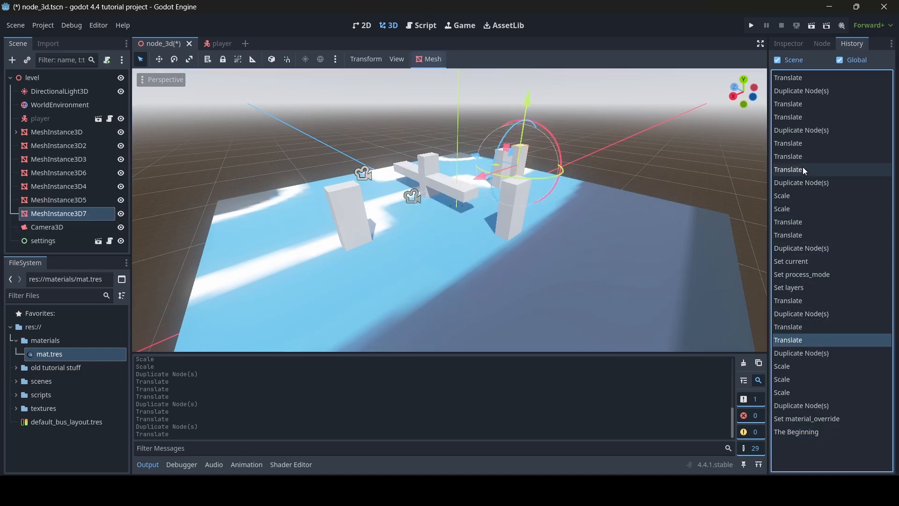
click(788, 77)
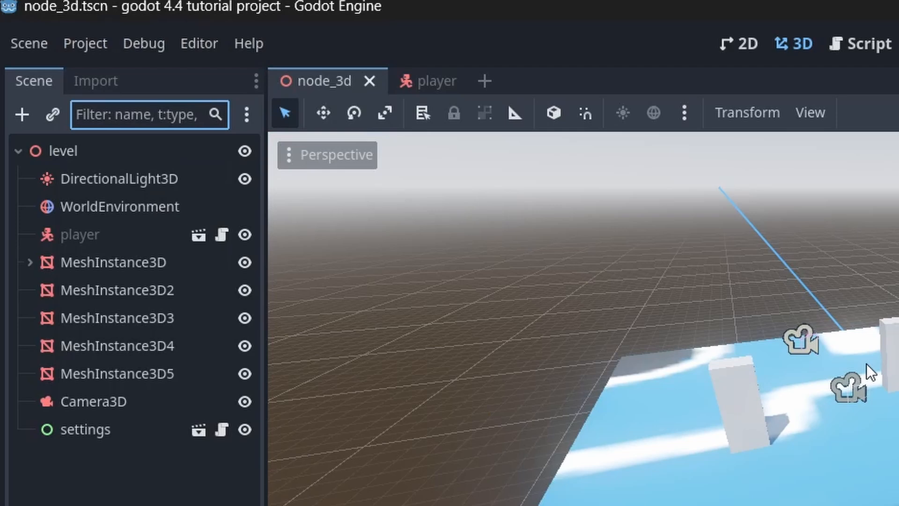
text(t:C)
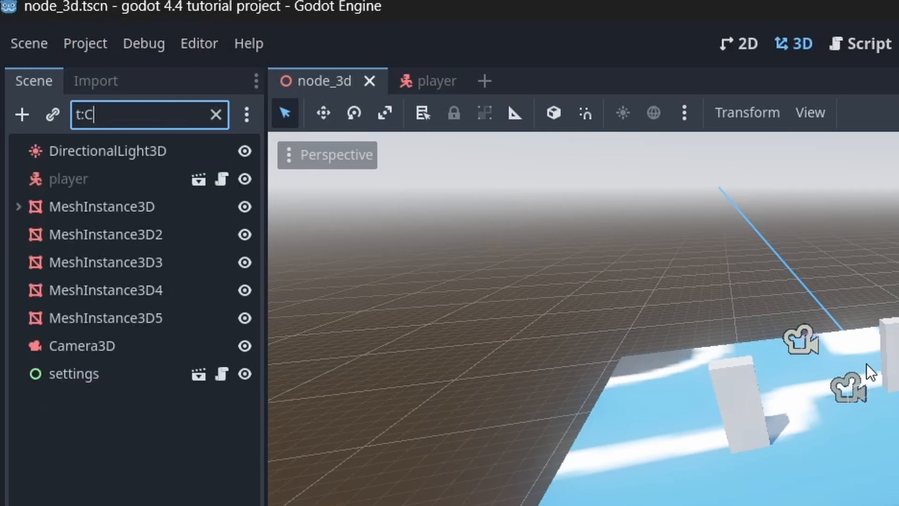
text(ontrol)
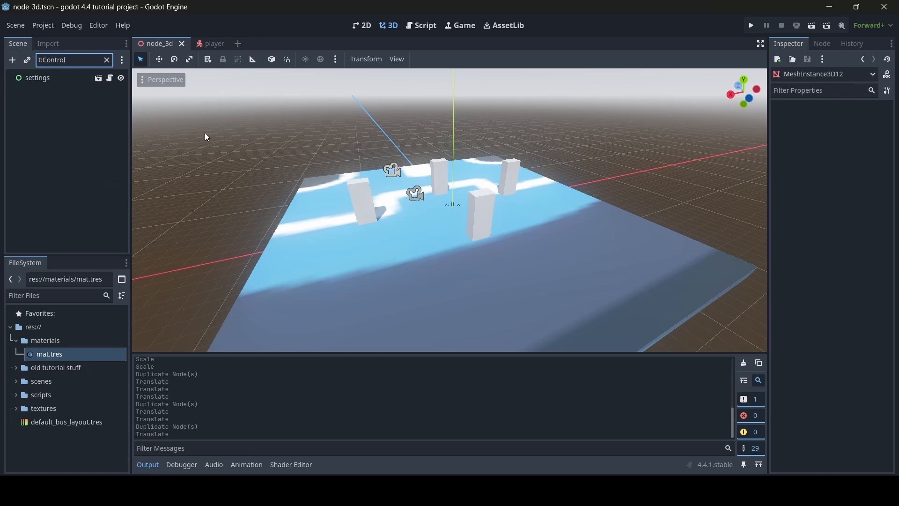
key(BackSpace)
text(t:Chara)
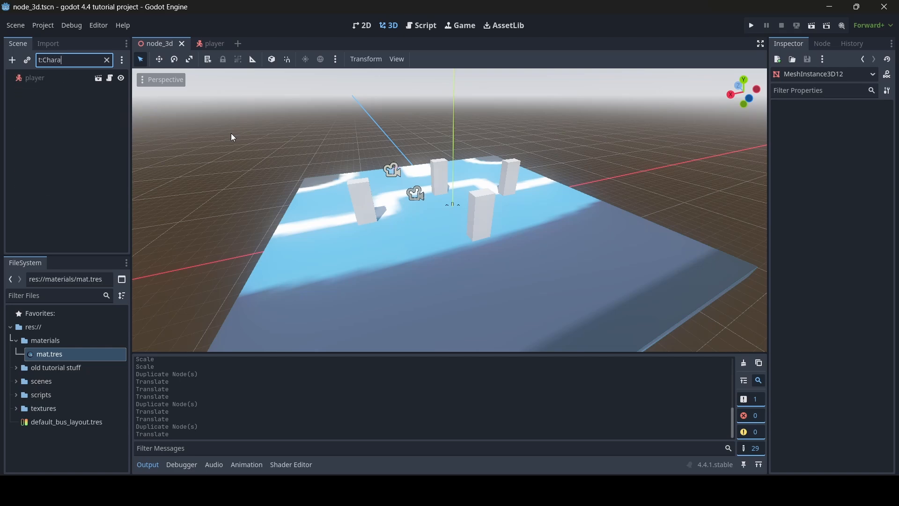
text(cter)
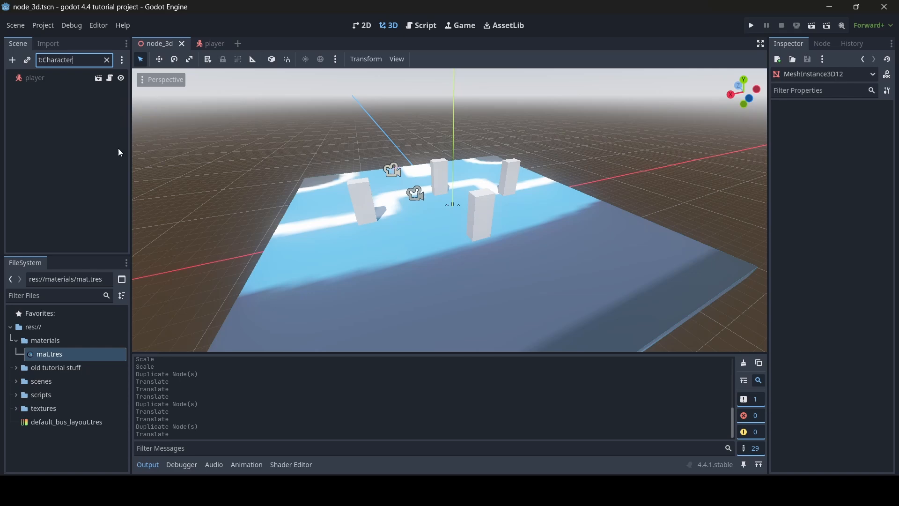
click(107, 59)
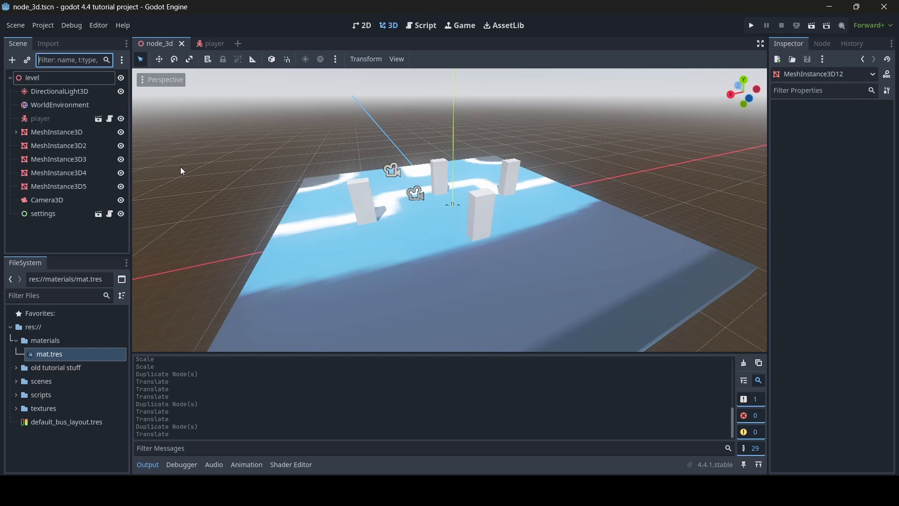
mouse_move(192, 159)
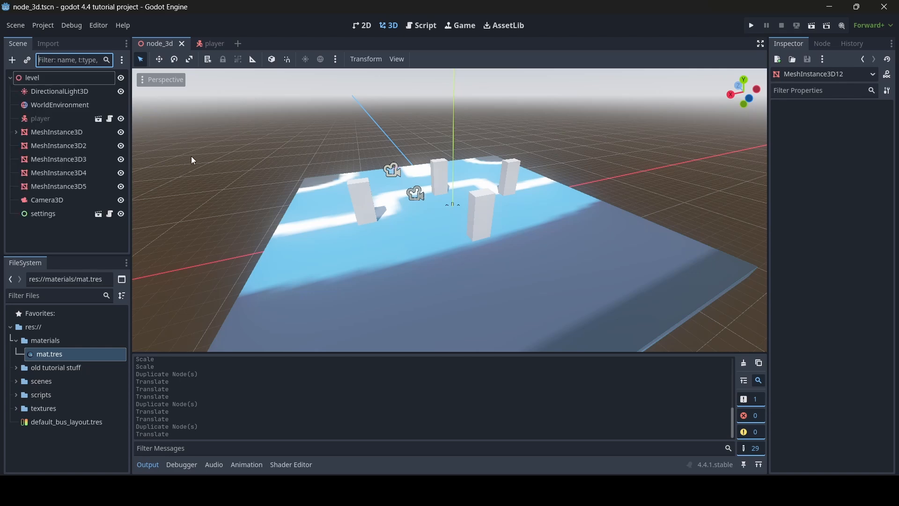
click(821, 43)
text(g:)
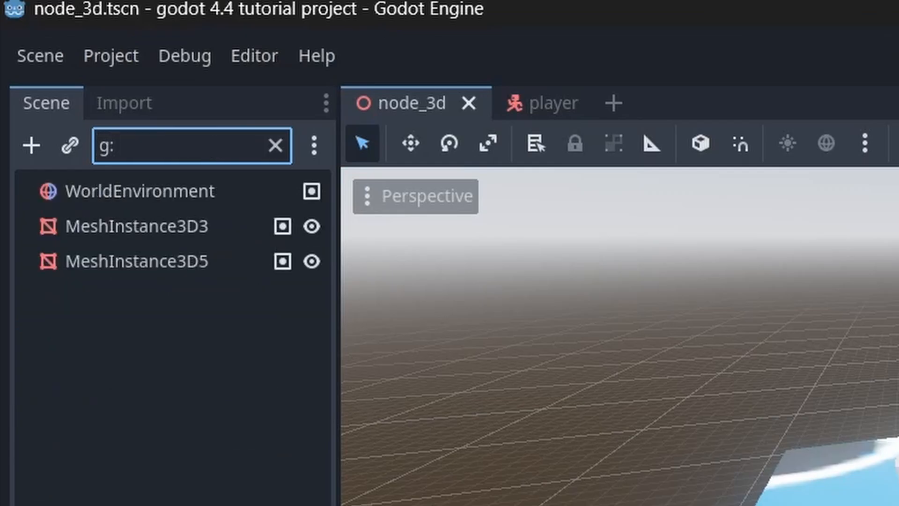
Filter the scene tree by g:skibidi to check the grouped nodes, then clear the filter
text(skibidi)
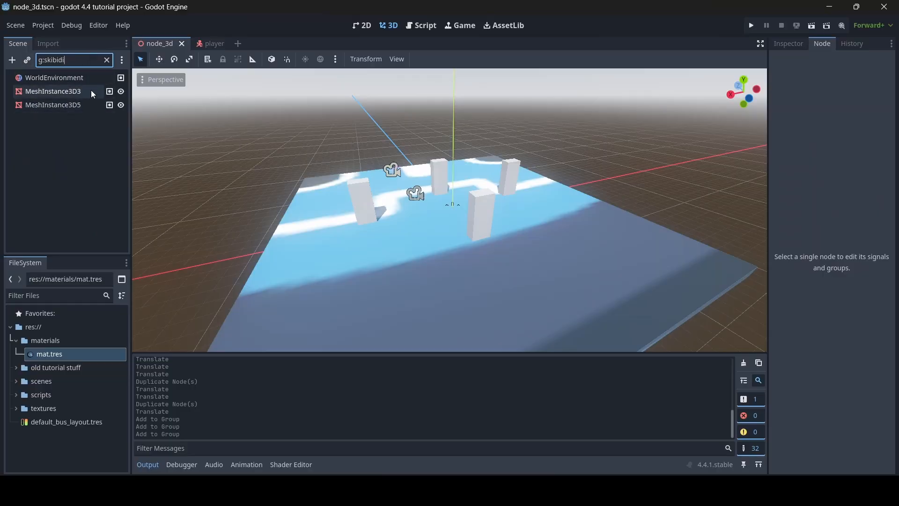
mouse_move(109, 105)
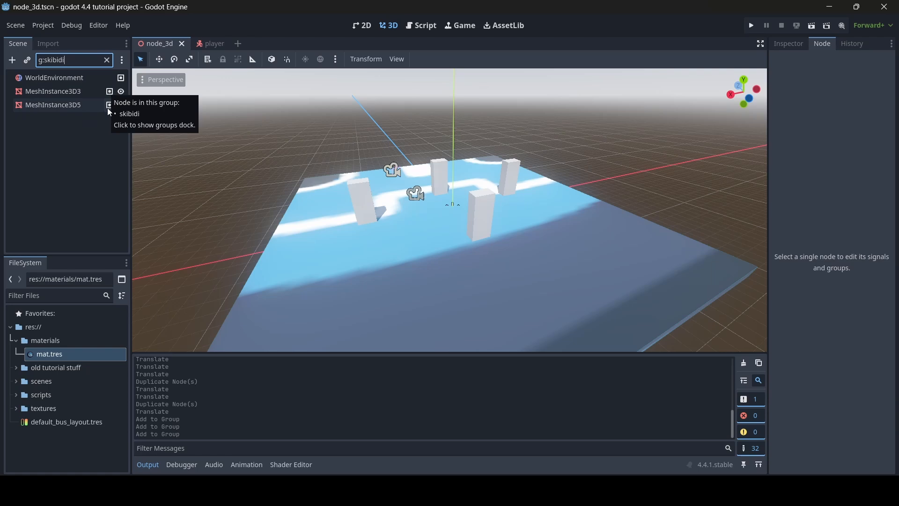
click(107, 60)
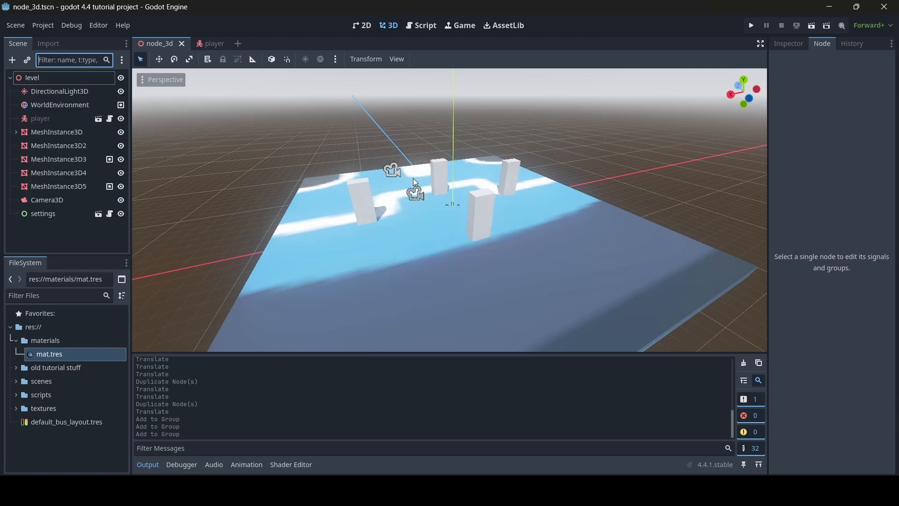
Open Project Settings filtered to 'physics' on the Physics > 3D page
click(43, 25)
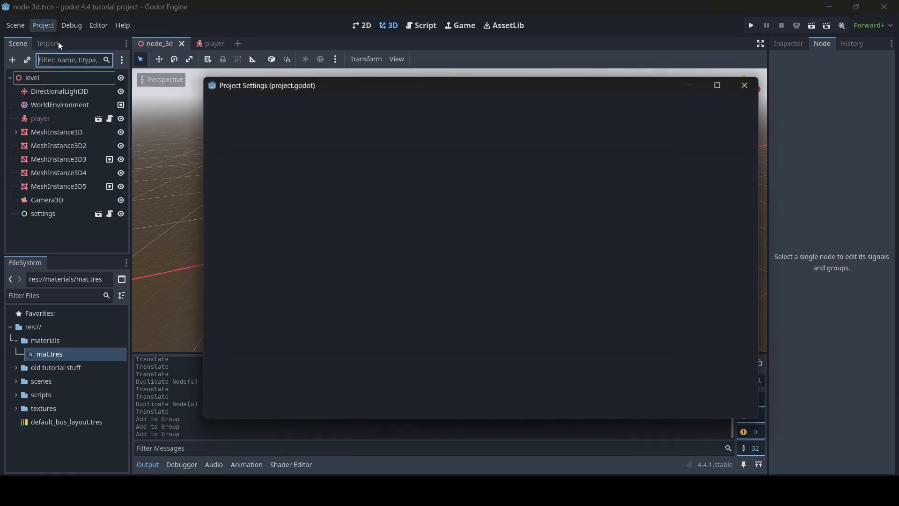
text(phyl)
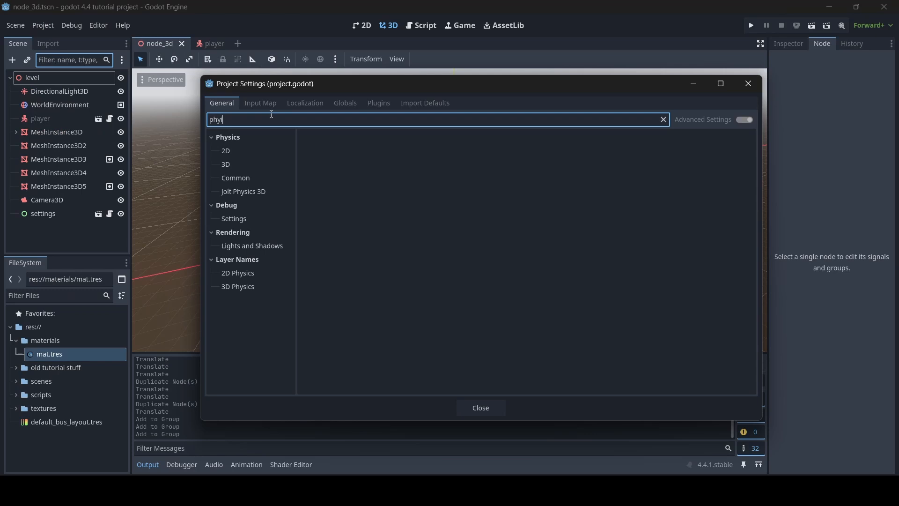
text(sics)
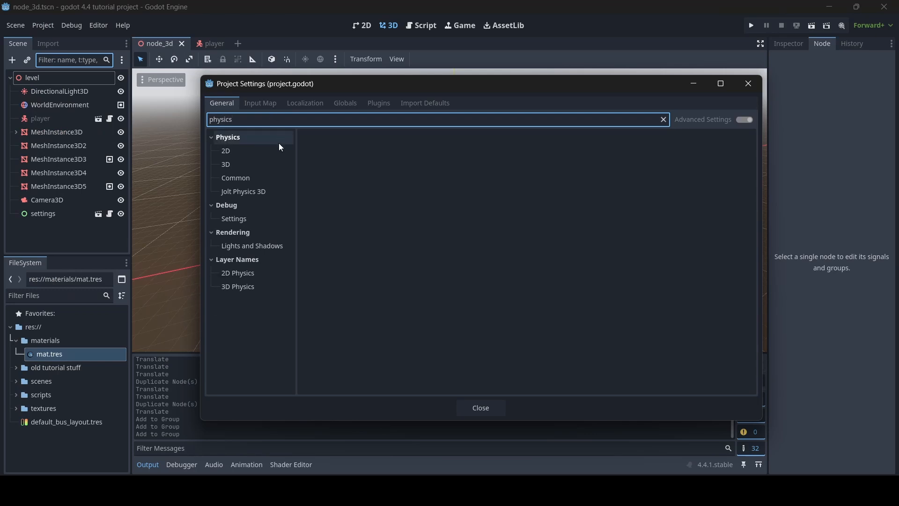
click(225, 164)
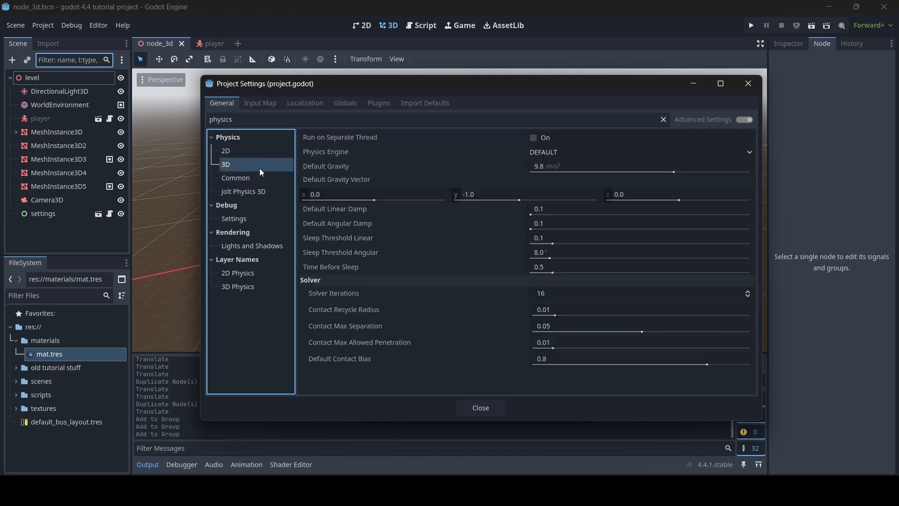
mouse_move(350, 170)
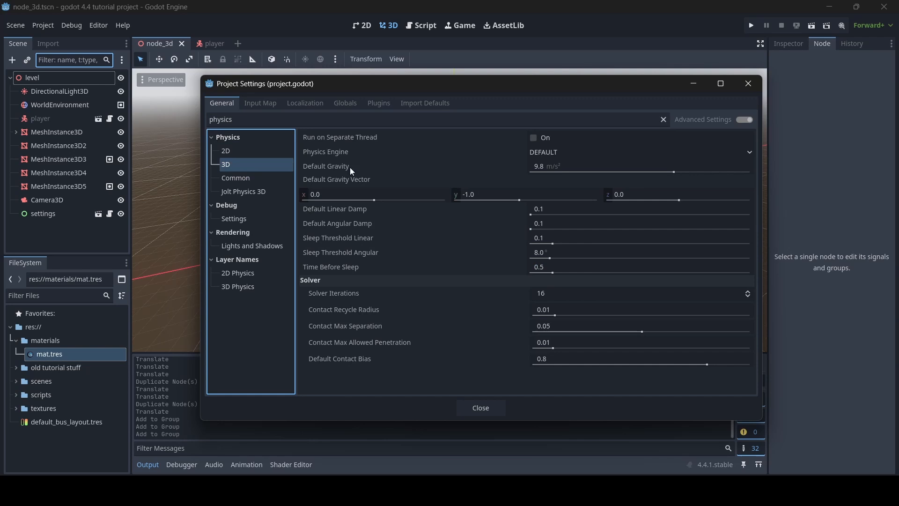
Try Jolt Physics as the 3D physics engine, revert to DEFAULT, and close settings
click(638, 151)
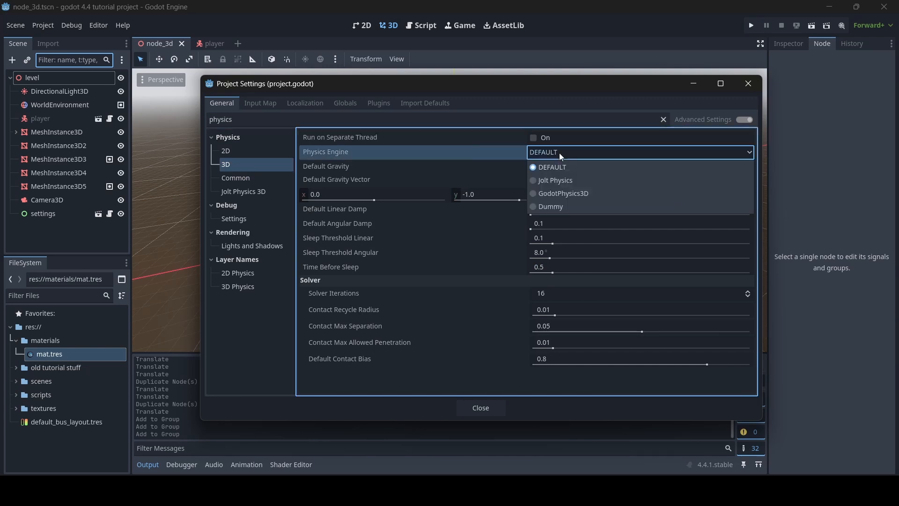
mouse_move(554, 179)
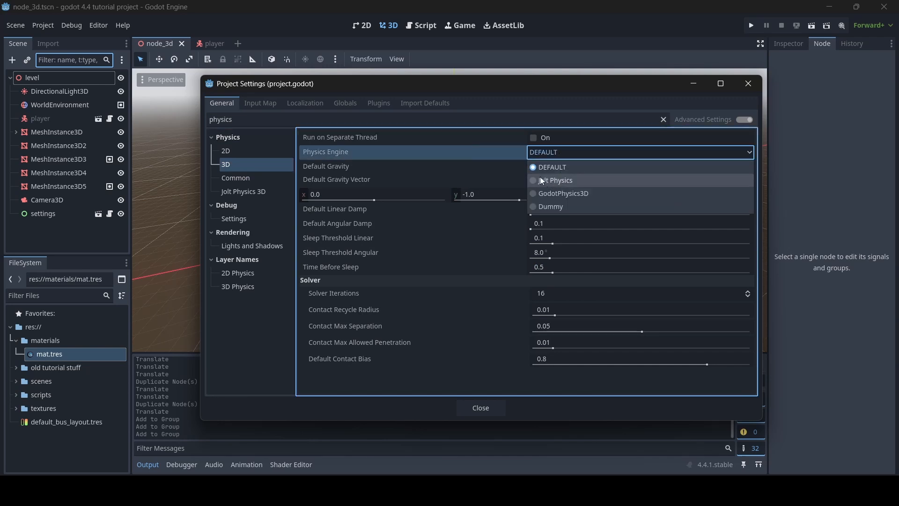
click(552, 167)
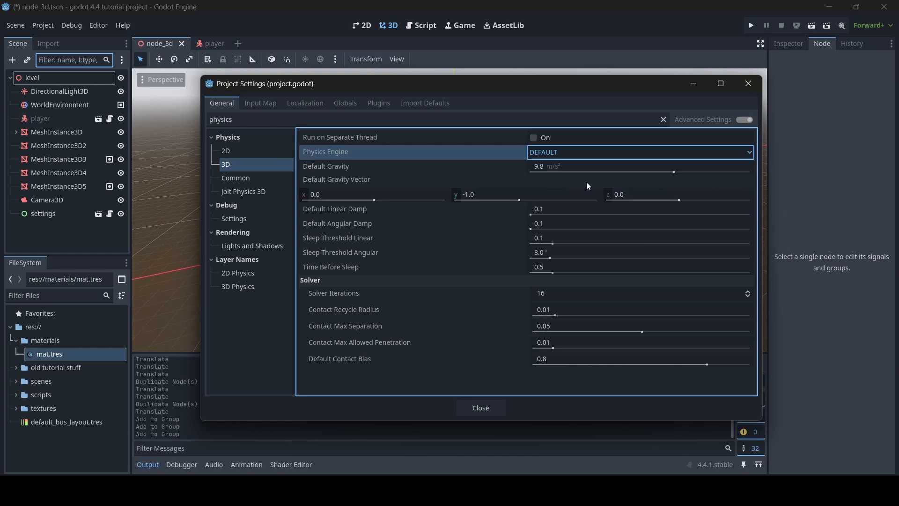
click(638, 152)
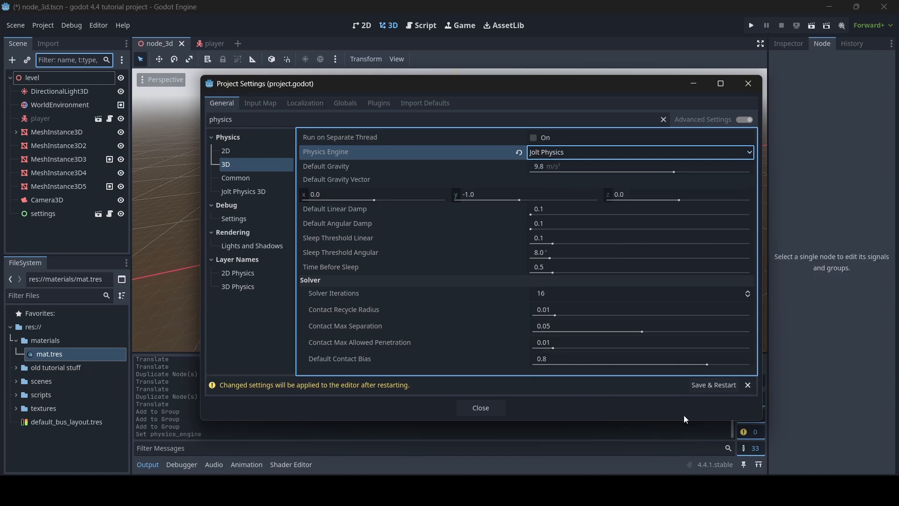
mouse_move(706, 353)
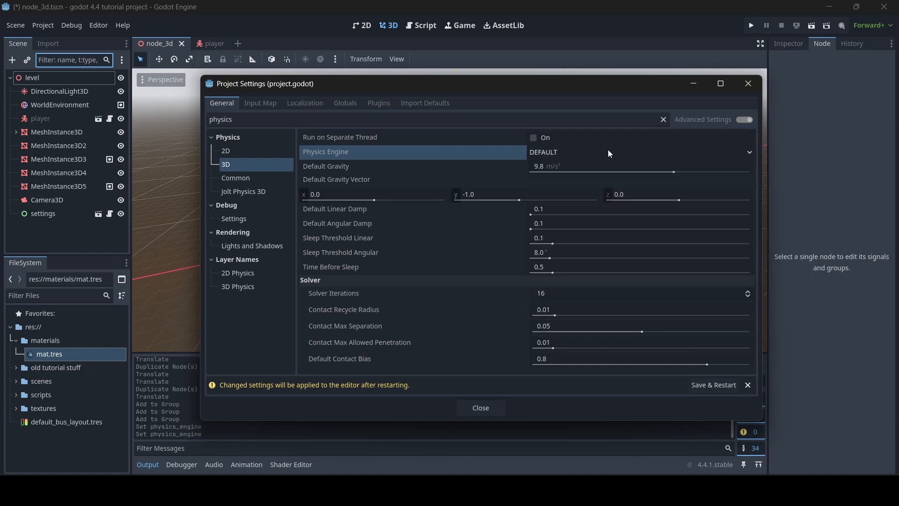
click(480, 408)
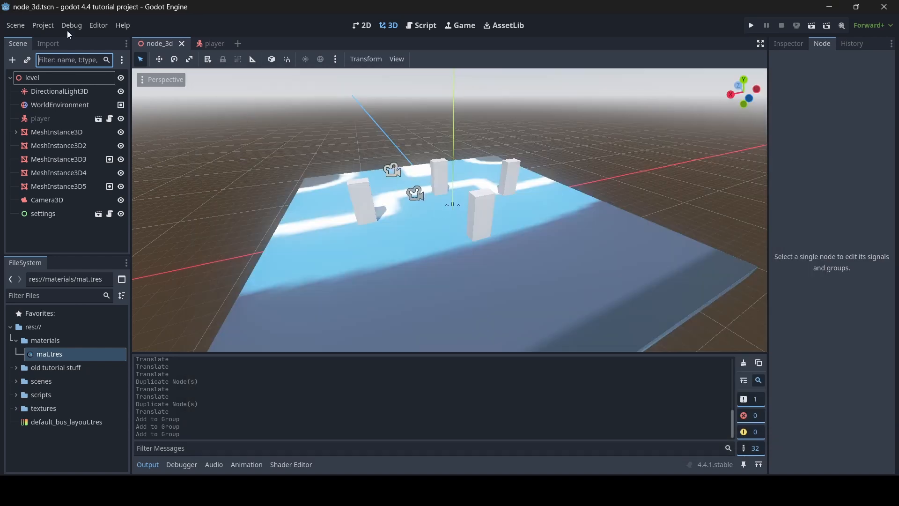
Reopen Physics > 3D project settings, check the engine dropdown, and dismiss the restart notice
click(43, 25)
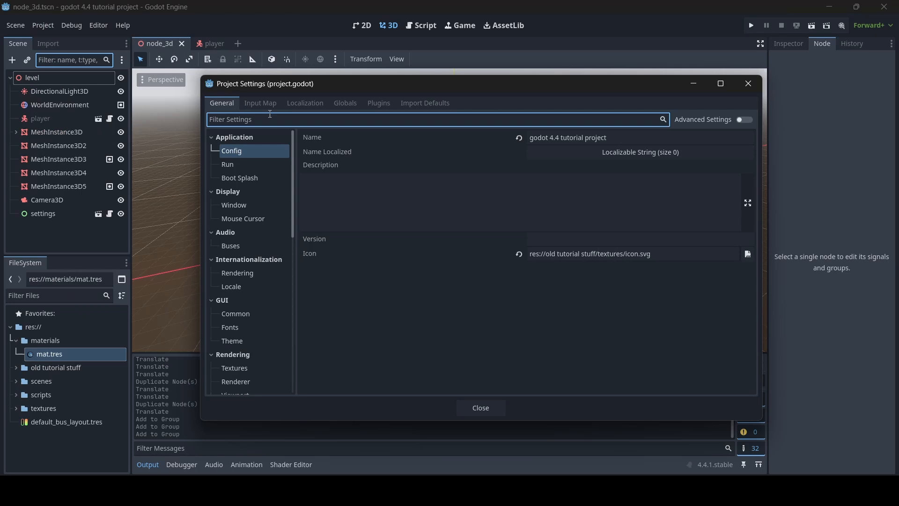
text(phy)
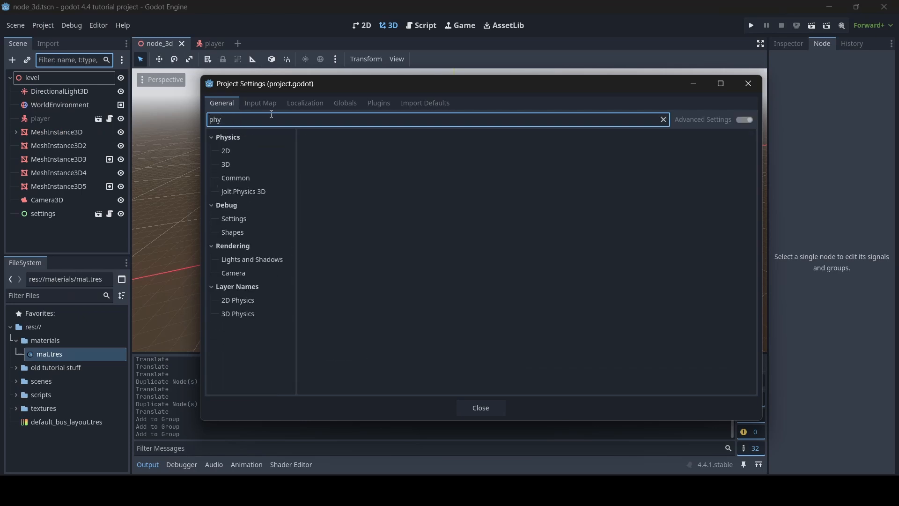
text(sics)
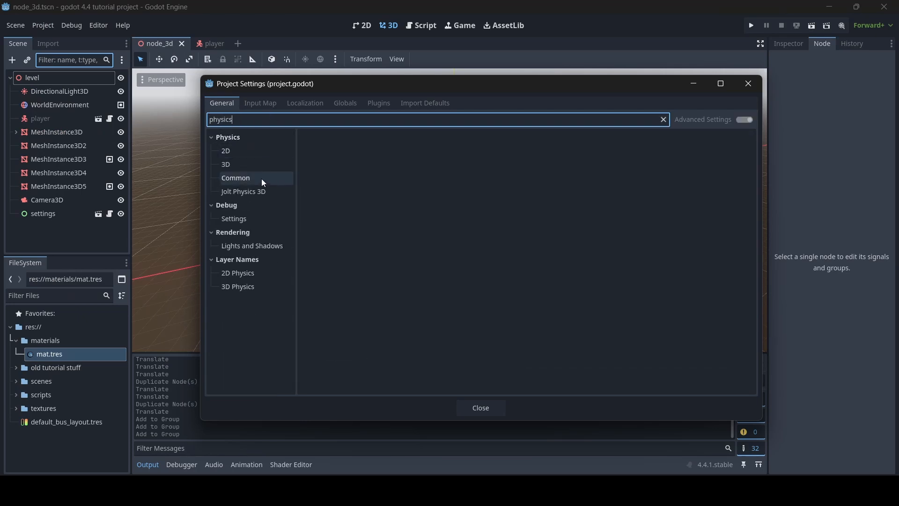
click(225, 165)
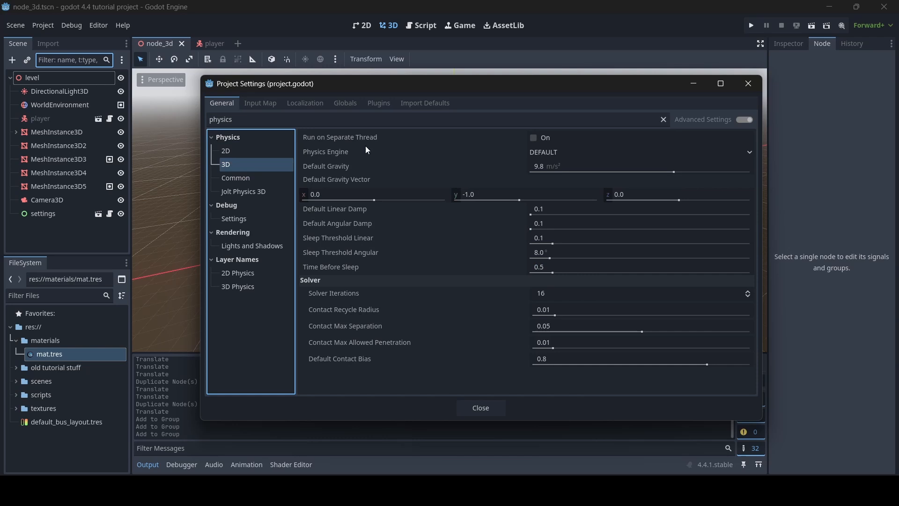
mouse_move(383, 159)
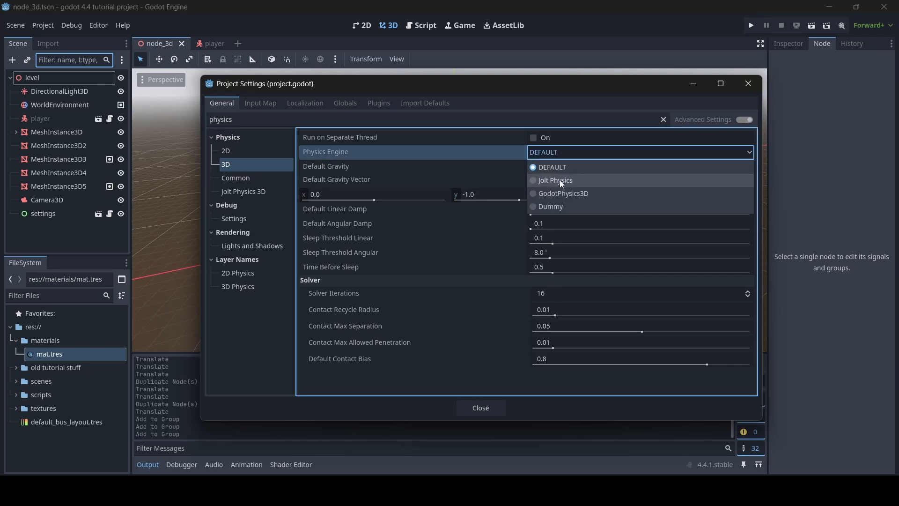
mouse_move(555, 184)
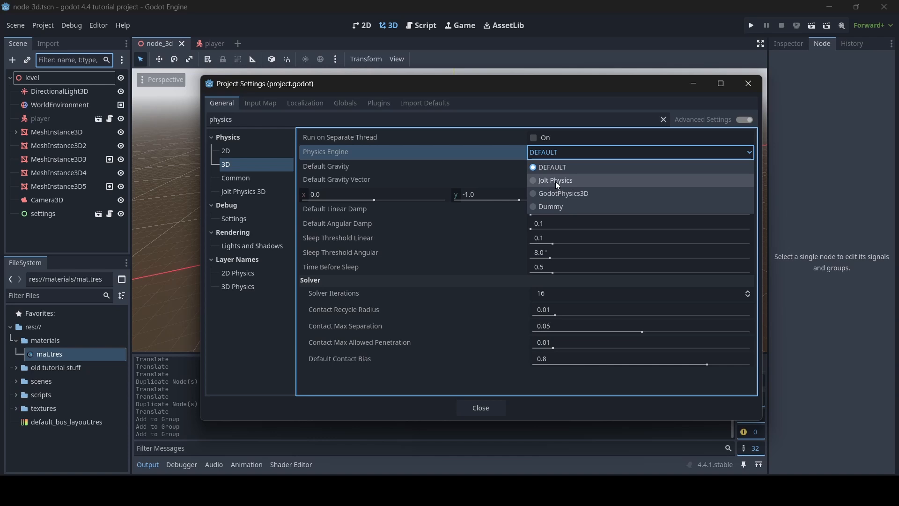
click(554, 180)
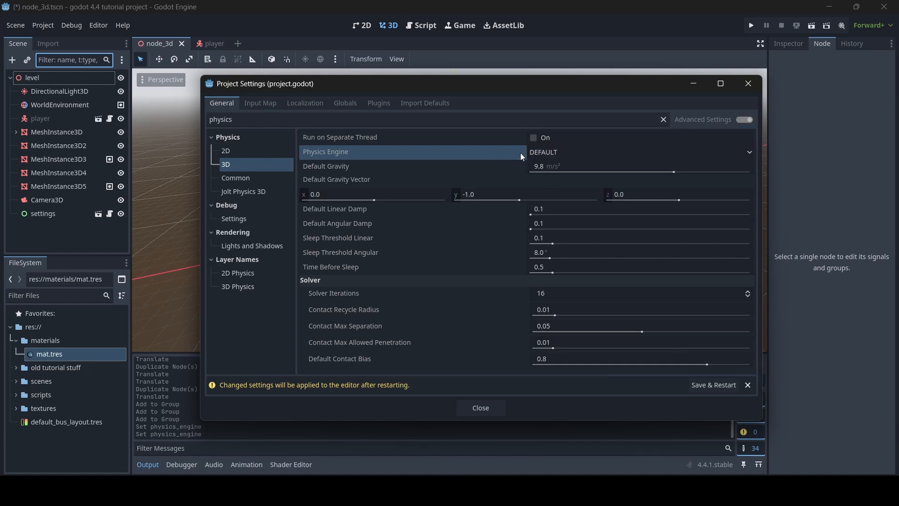
mouse_move(549, 174)
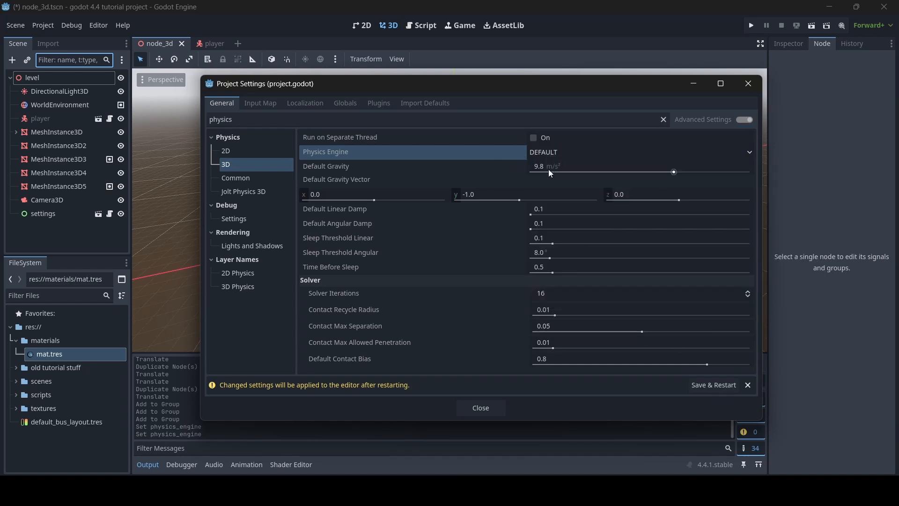
click(747, 385)
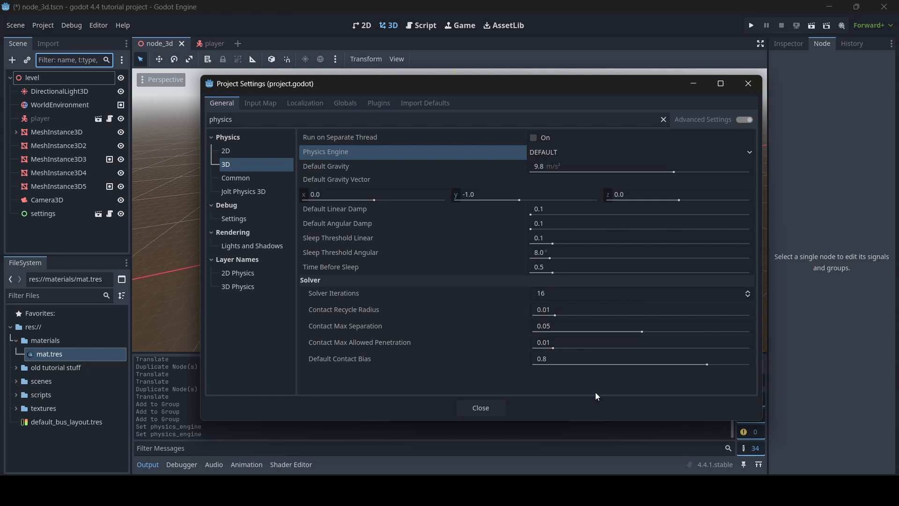
Close Project Settings and toggle editor fullscreen from the Editor menu
click(480, 408)
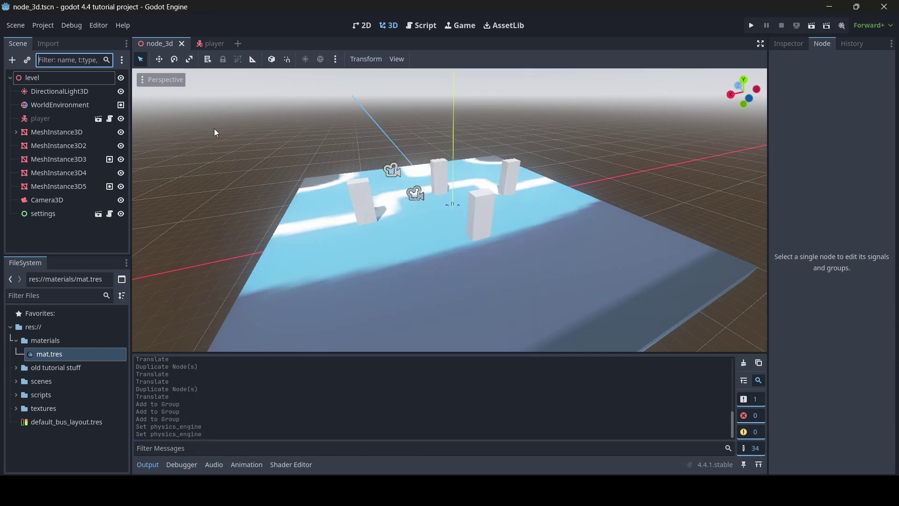
click(97, 24)
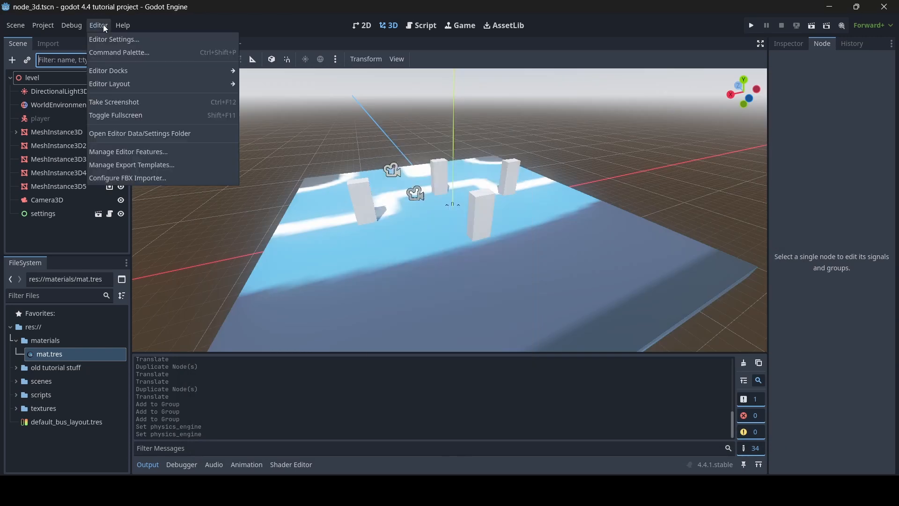
mouse_move(115, 115)
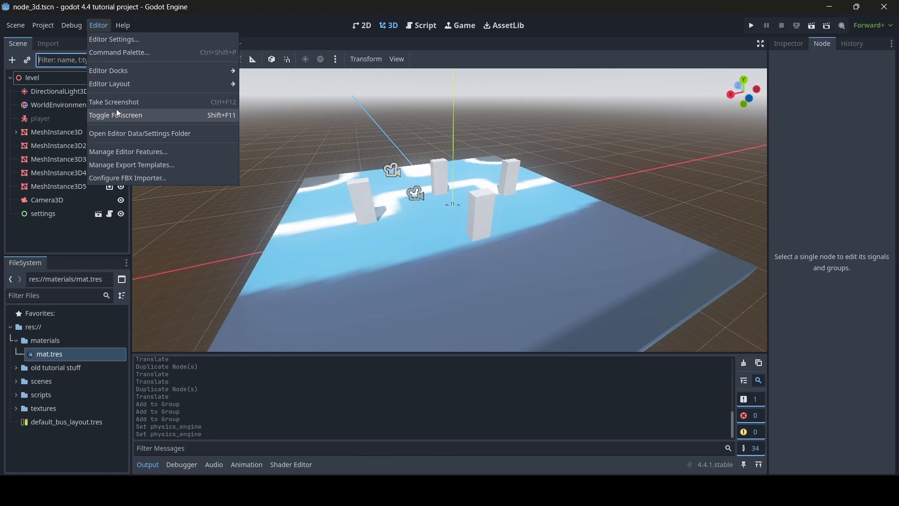
mouse_move(146, 117)
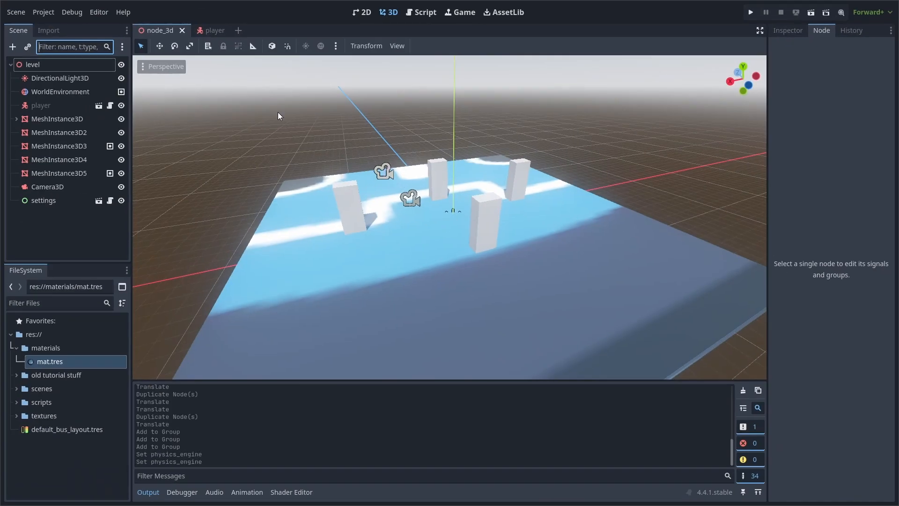
click(98, 11)
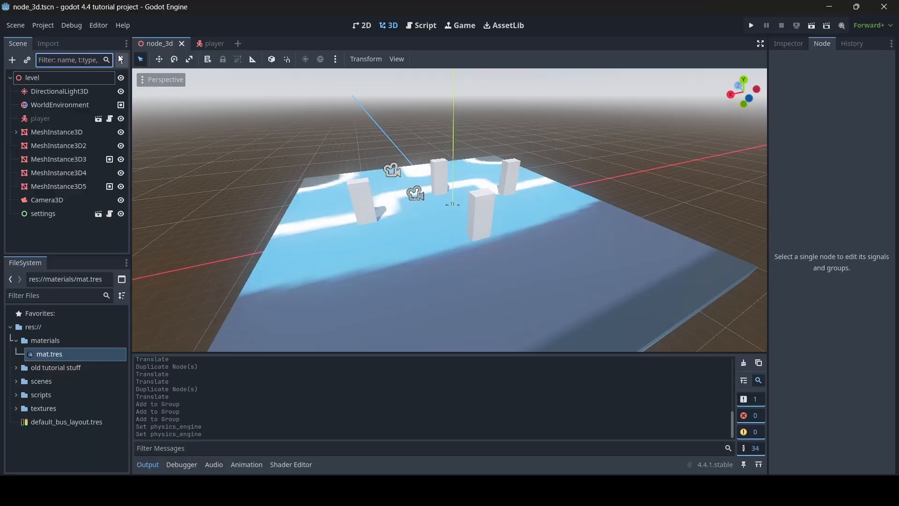
Take an editor screenshot and open the editor_screenshot PNG from app_userdata
click(98, 25)
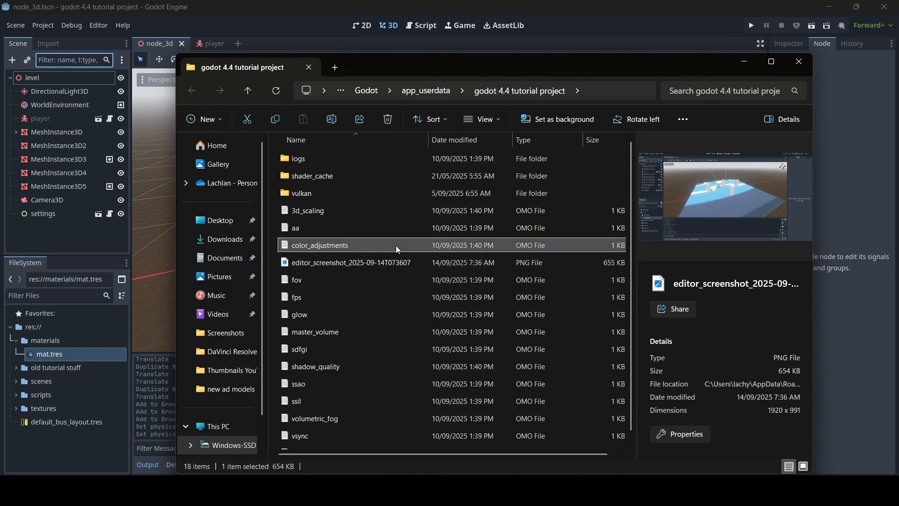
click(350, 262)
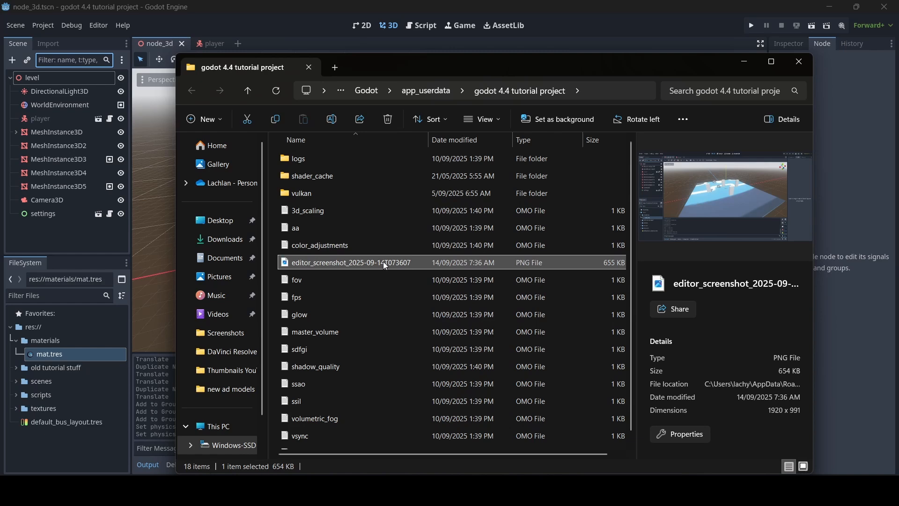
double_click(351, 262)
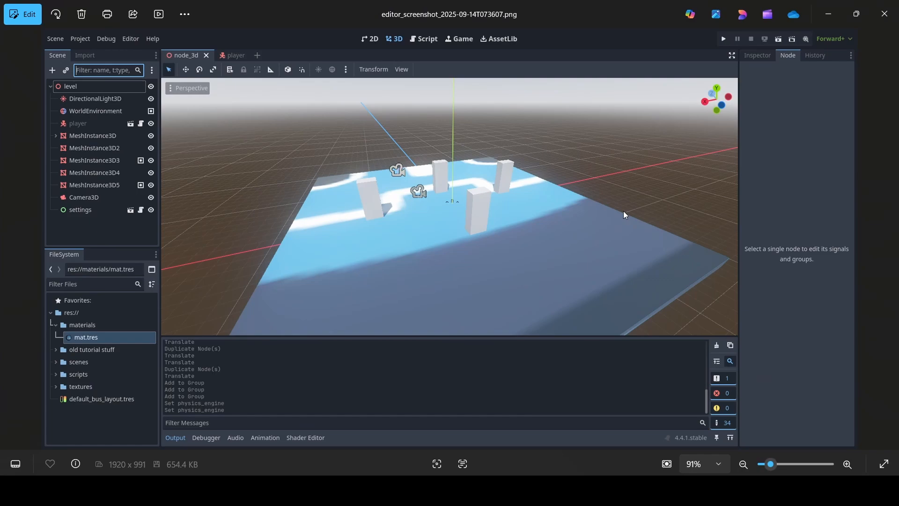
mouse_move(884, 14)
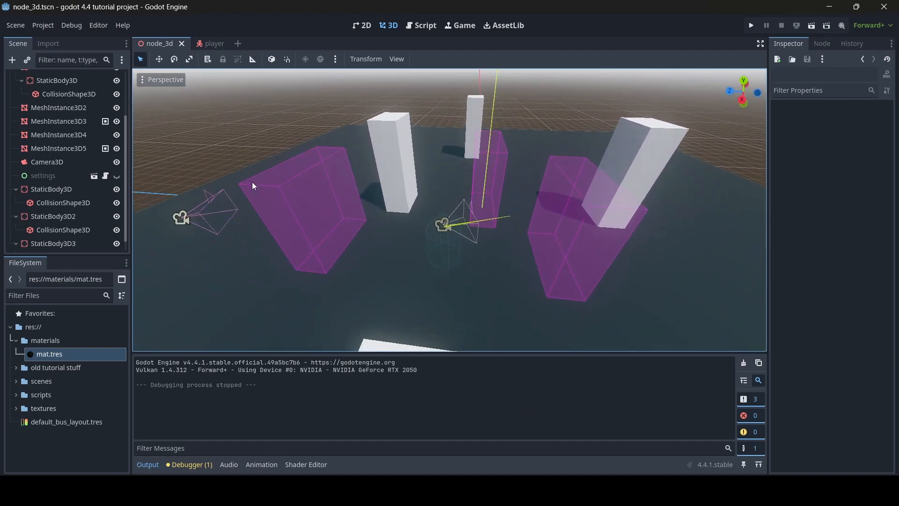
Check Visible Collision Shapes in the Debug menu and run the current scene
click(71, 25)
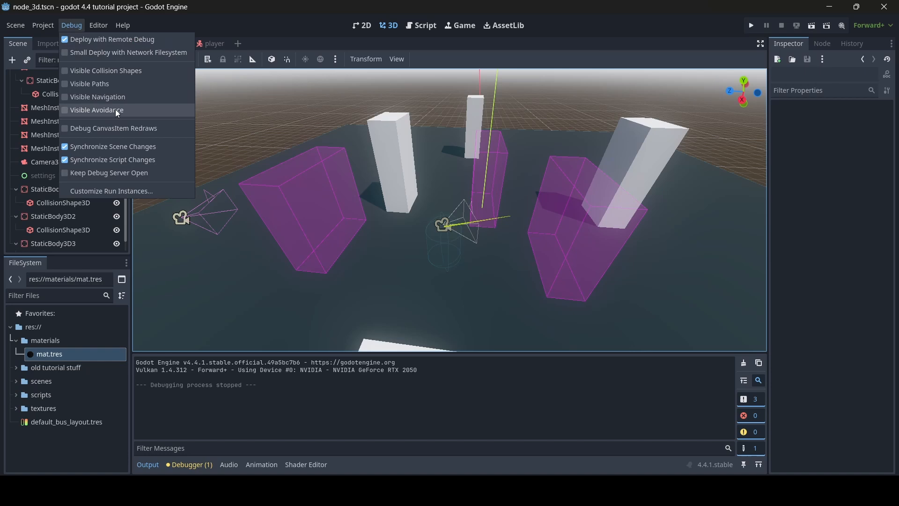
mouse_move(105, 69)
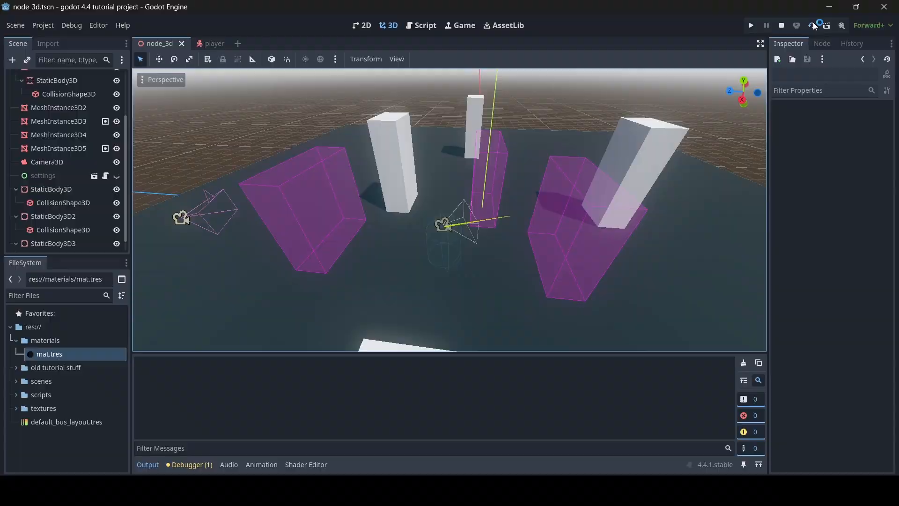
click(750, 25)
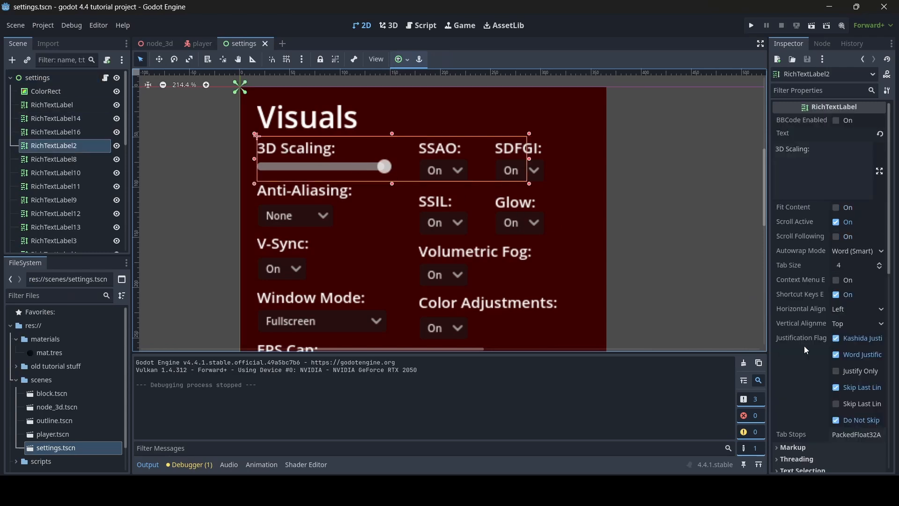
scroll(down, 3)
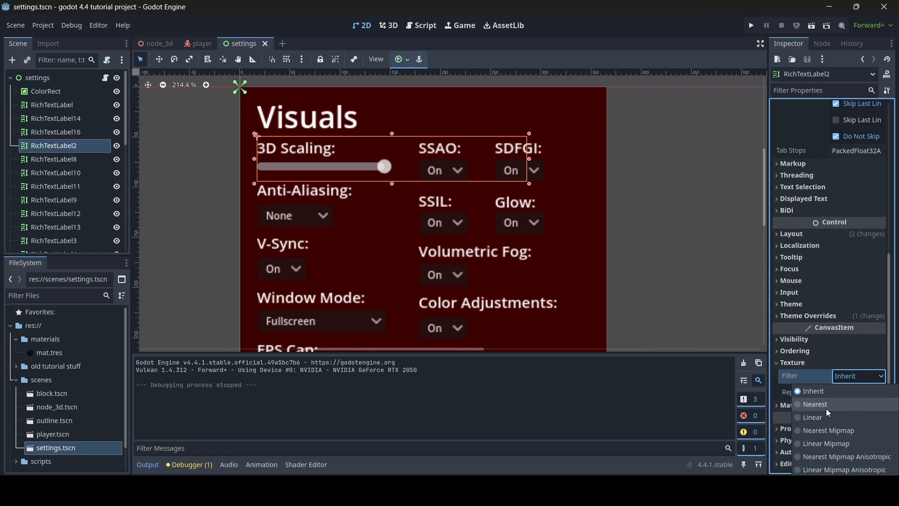
click(814, 404)
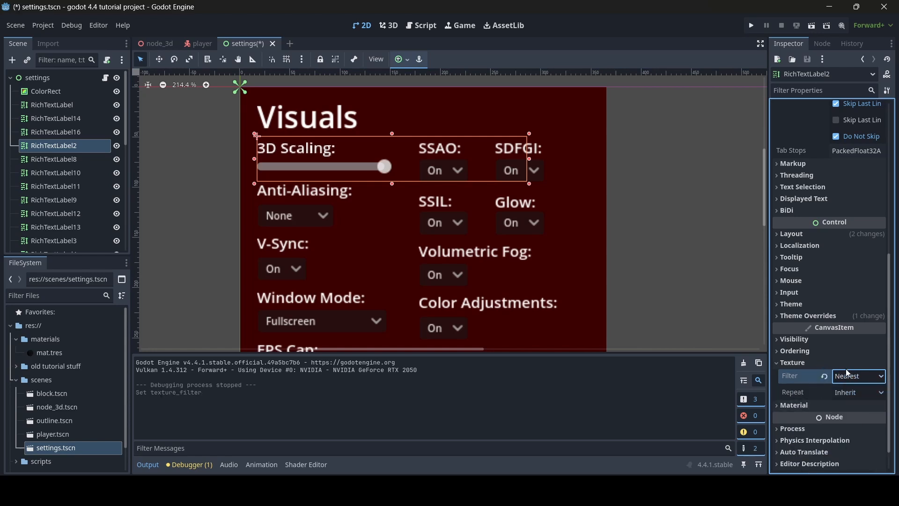
click(792, 361)
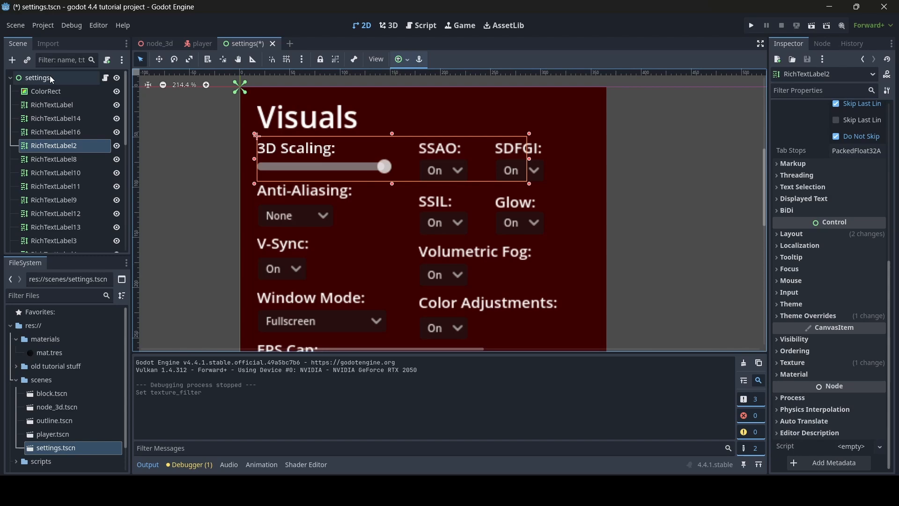
click(38, 77)
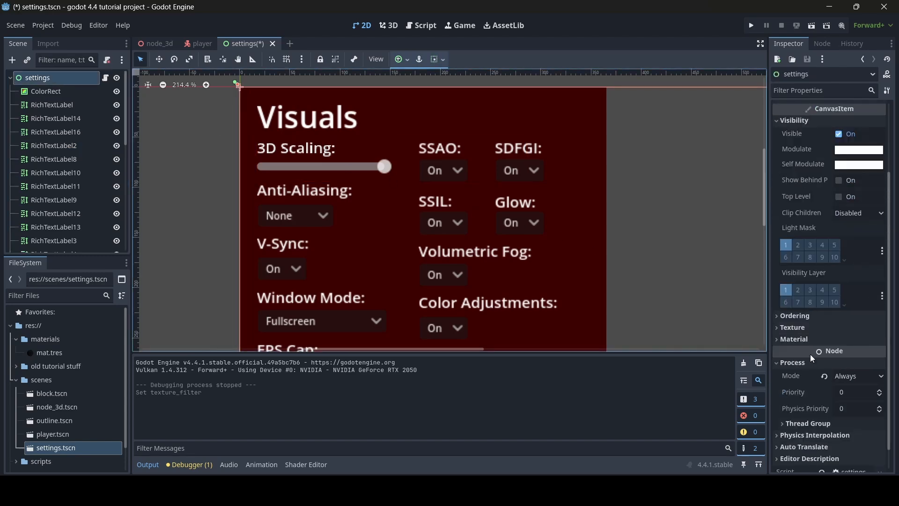
click(857, 340)
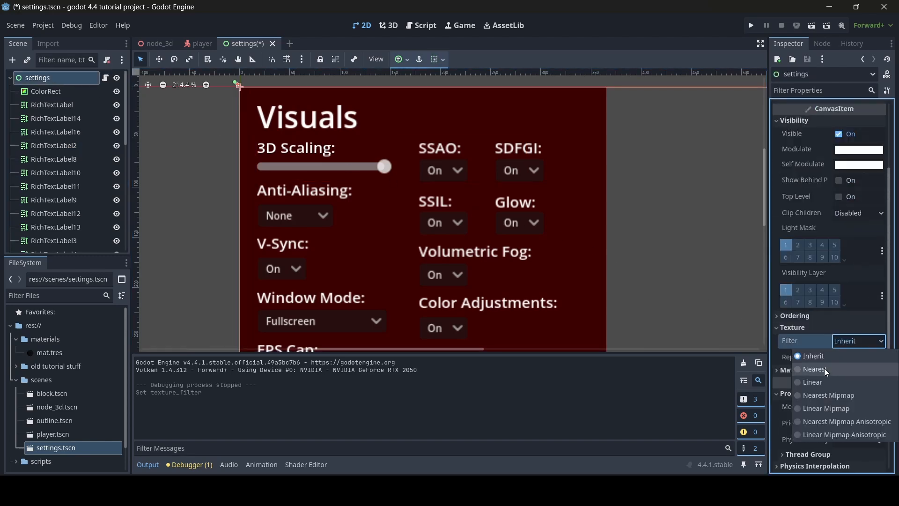
click(816, 369)
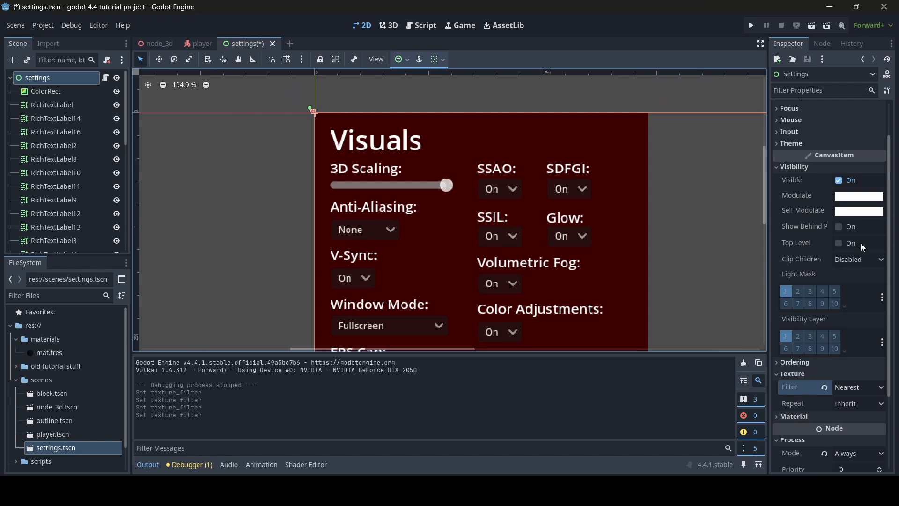
click(859, 196)
text(00c18a)
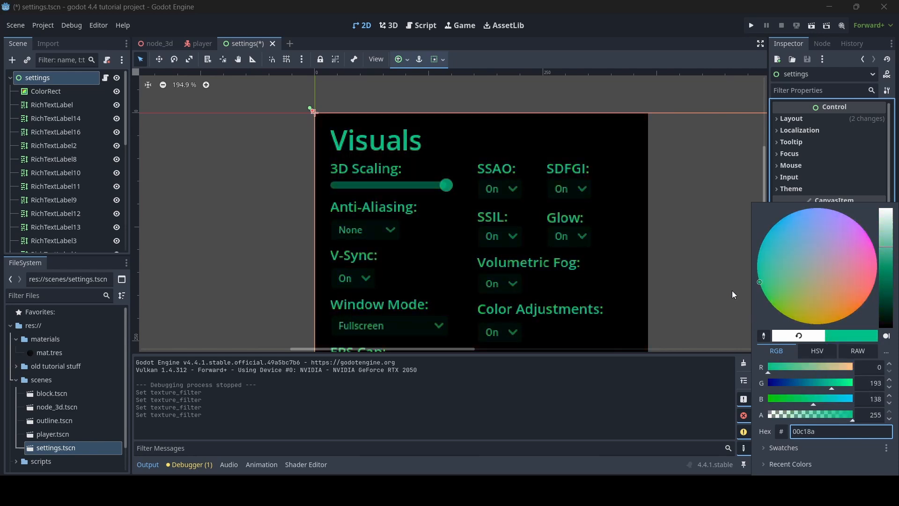
click(830, 268)
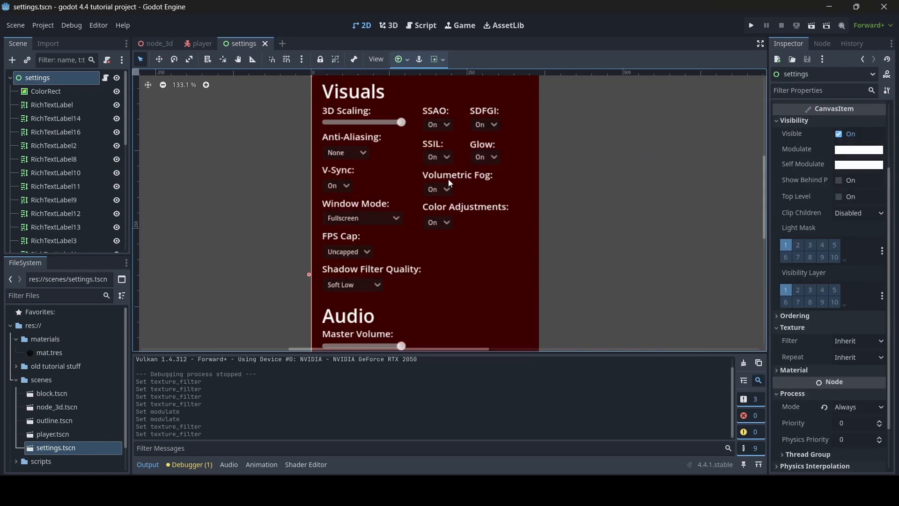
mouse_move(98, 25)
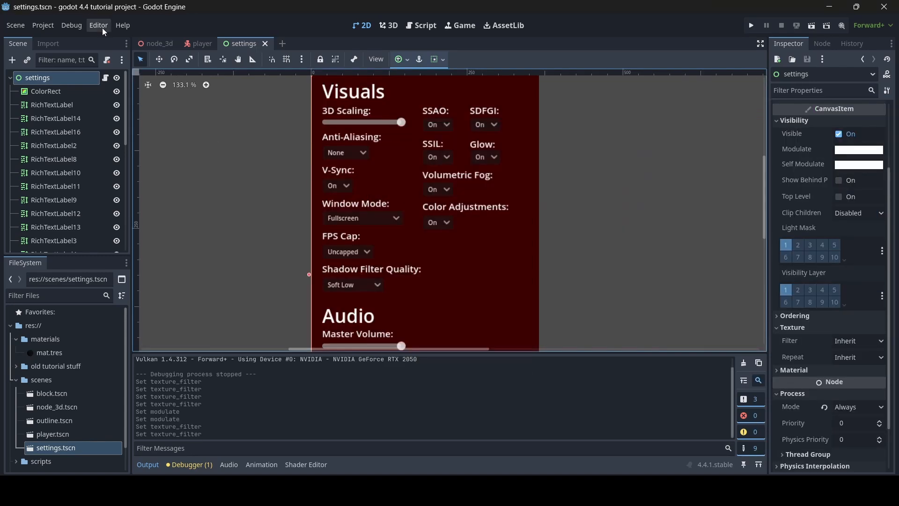
click(98, 25)
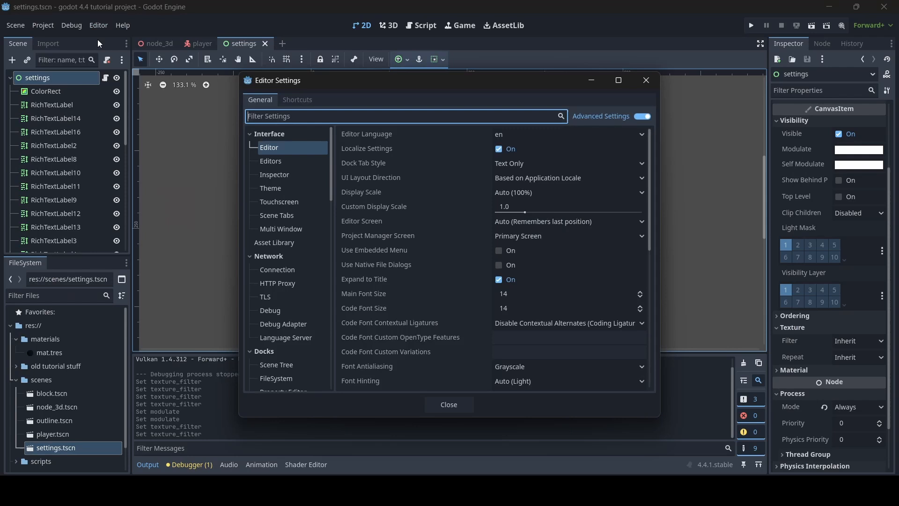
click(270, 187)
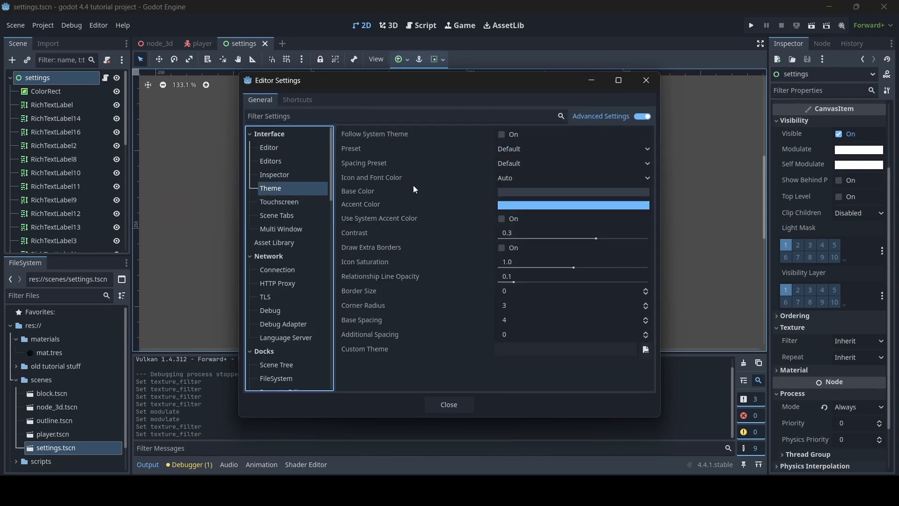
mouse_move(513, 151)
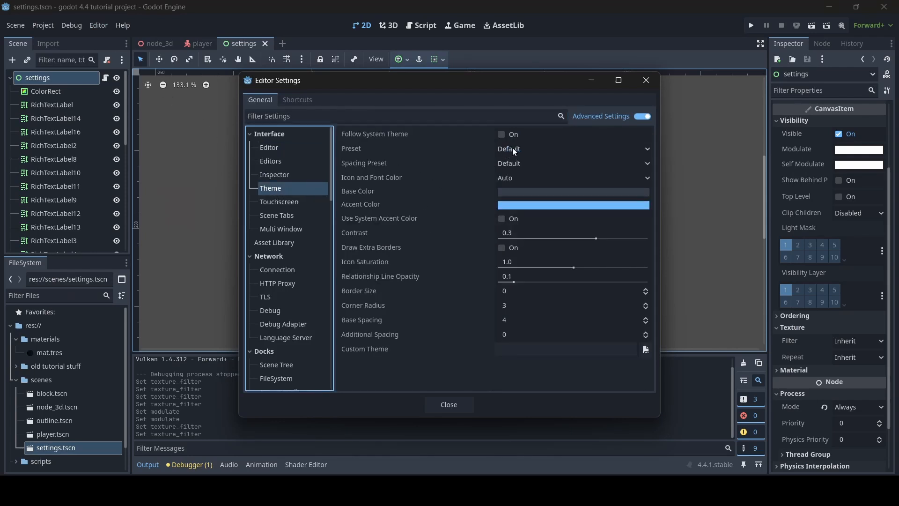
click(572, 148)
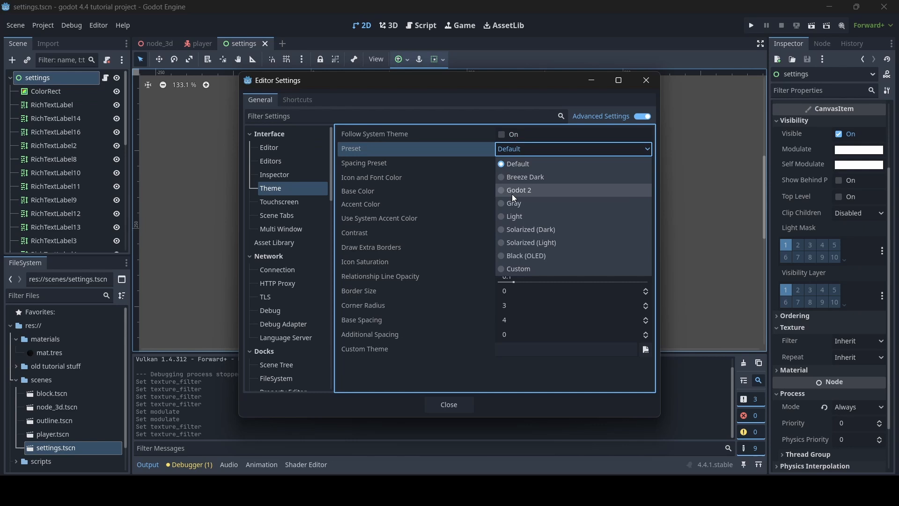
click(518, 190)
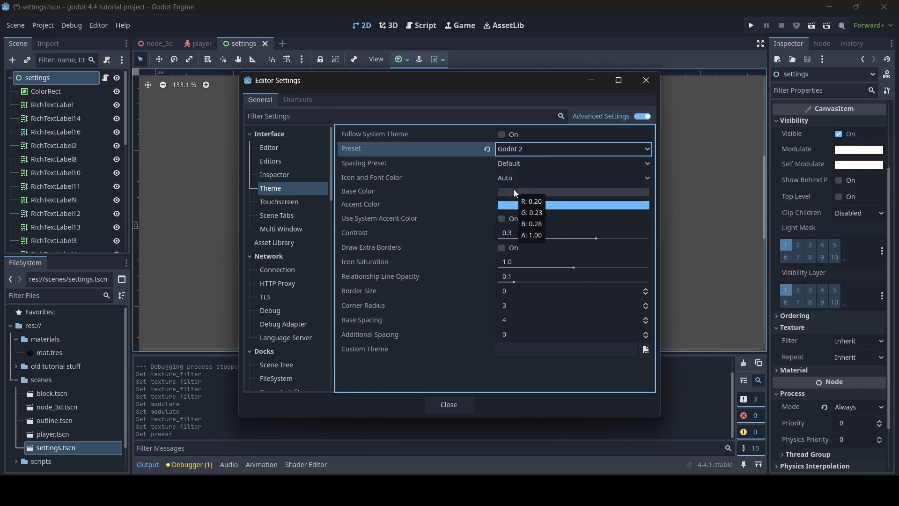
mouse_move(479, 161)
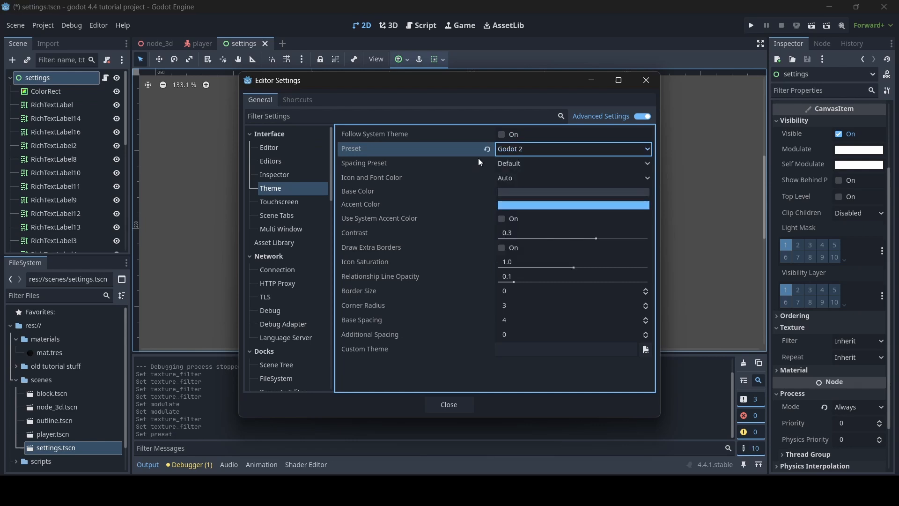
mouse_move(330, 209)
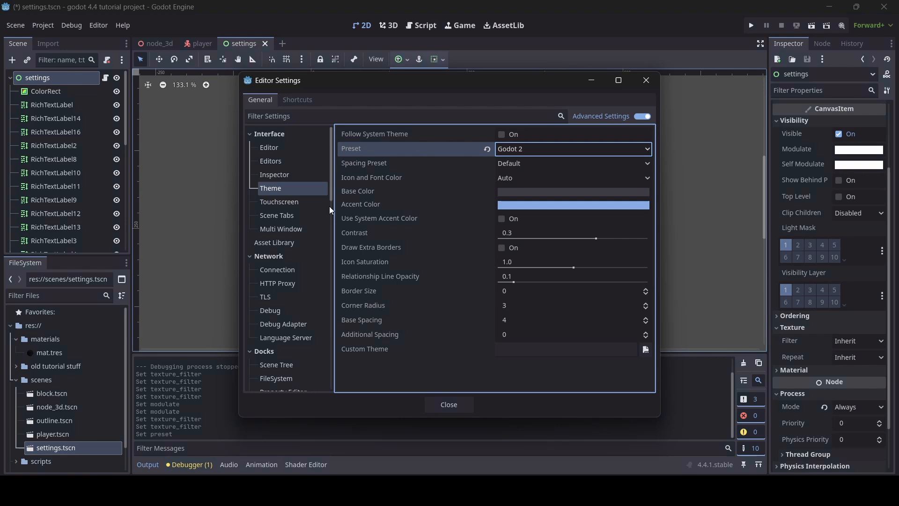
click(449, 404)
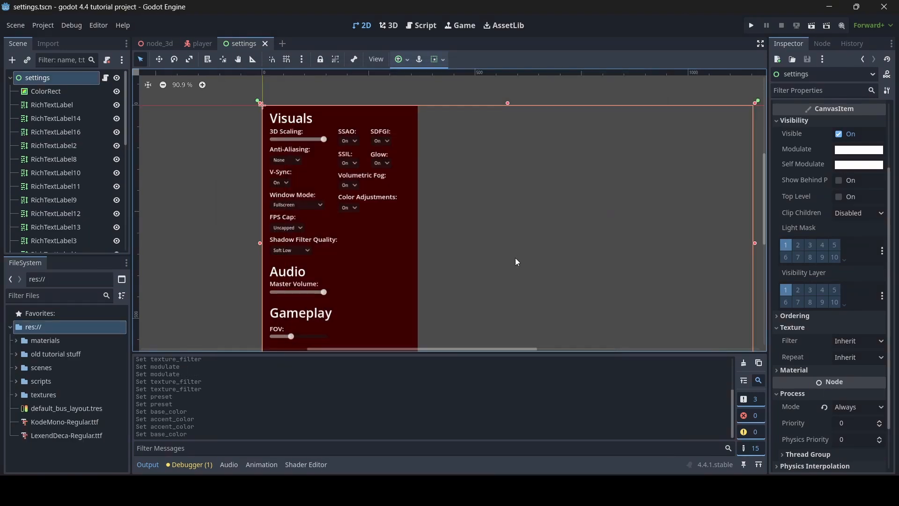
Open Editor Settings, scroll to Interface > Editor Main Font, and browse for a font file
click(98, 24)
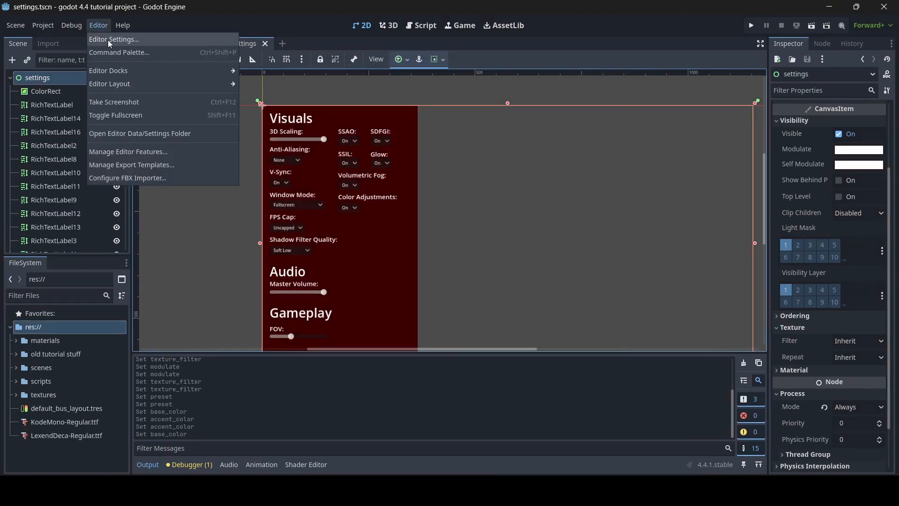
click(114, 39)
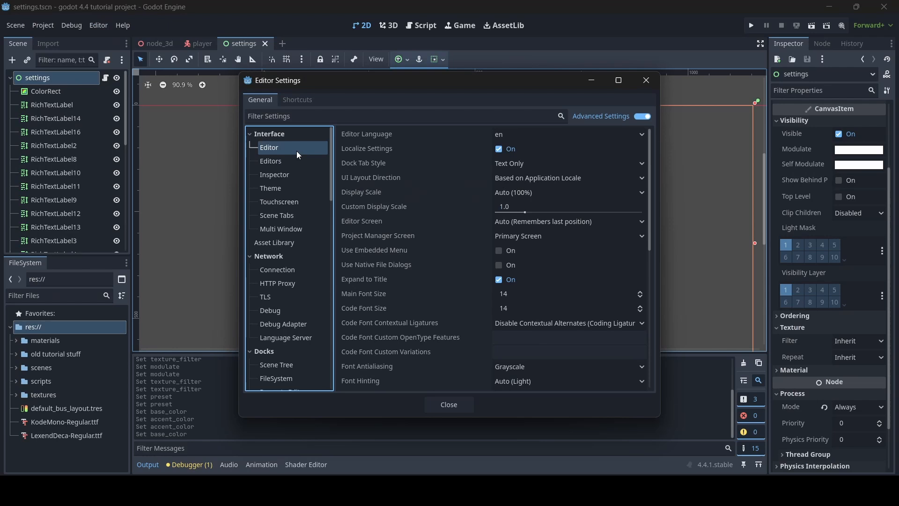
mouse_move(611, 156)
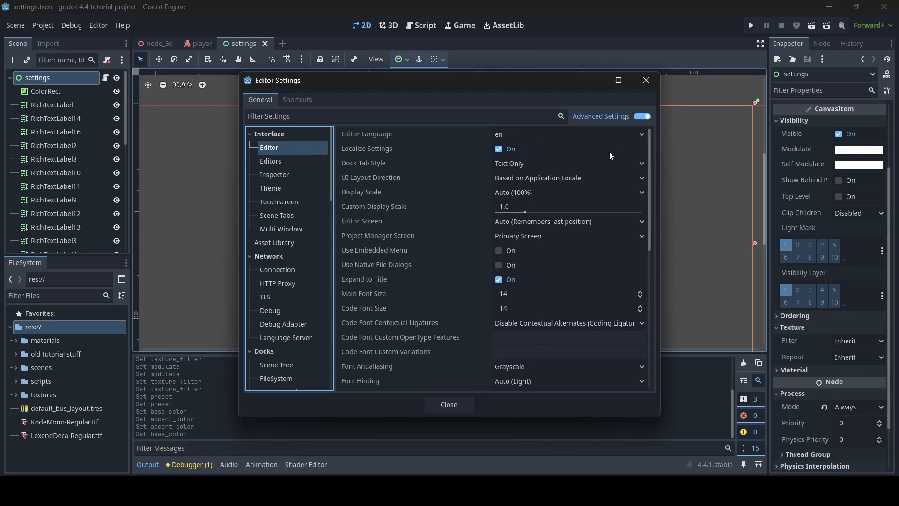
mouse_move(642, 107)
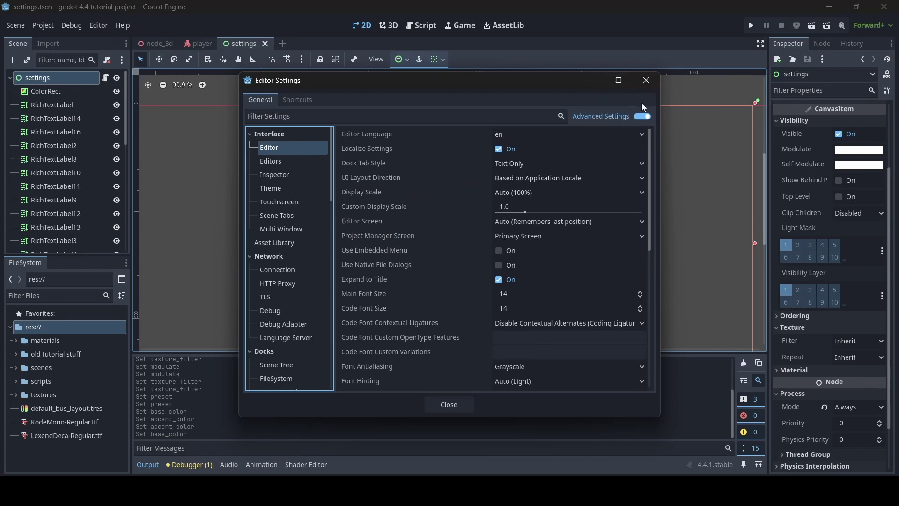
mouse_move(571, 117)
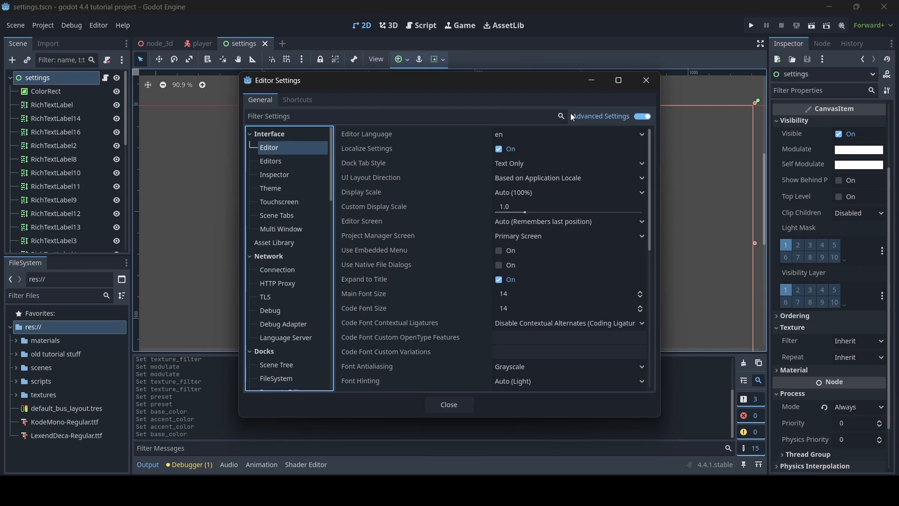
scroll(down, 3)
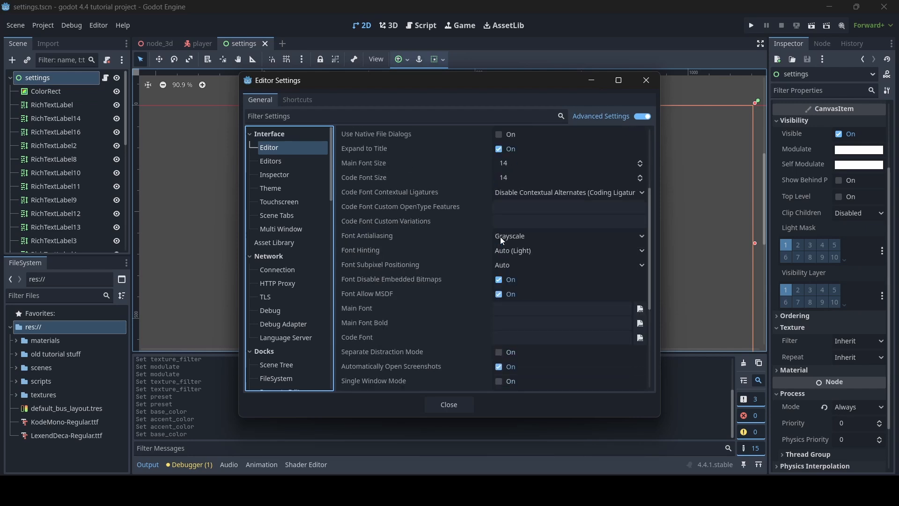
mouse_move(413, 352)
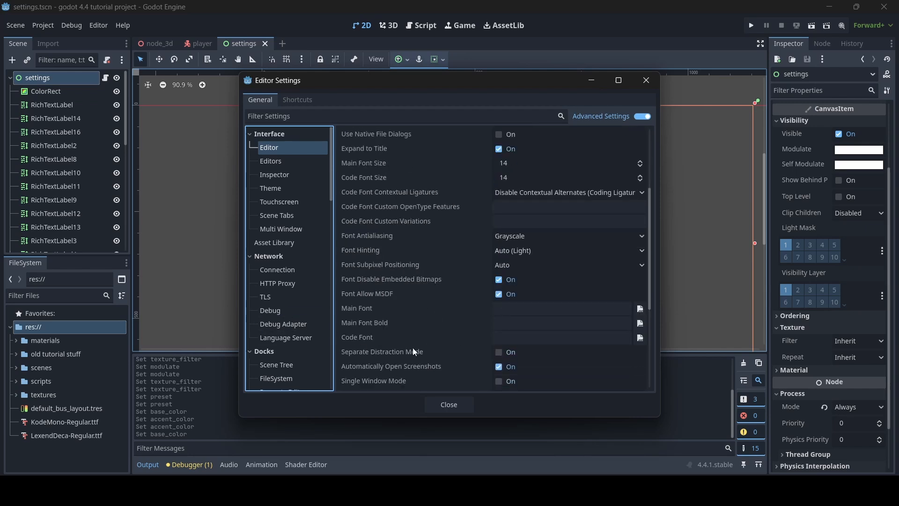
mouse_move(593, 302)
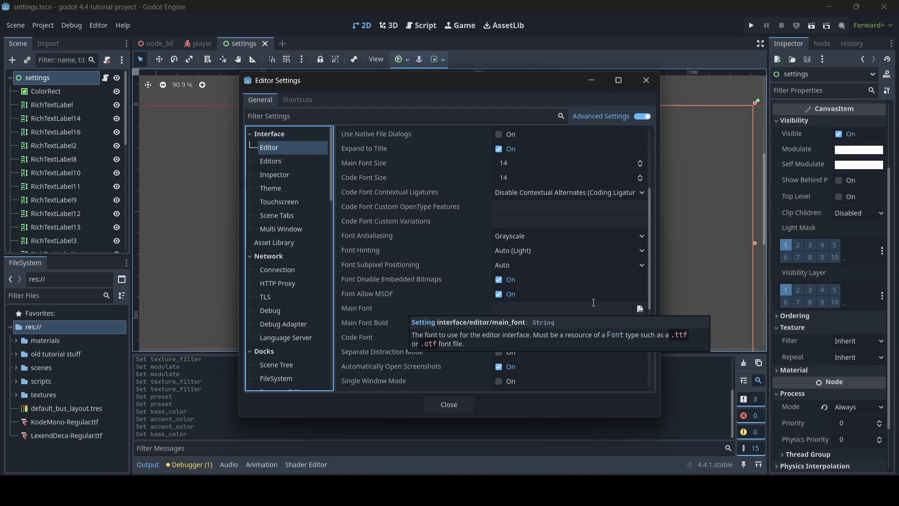
click(638, 308)
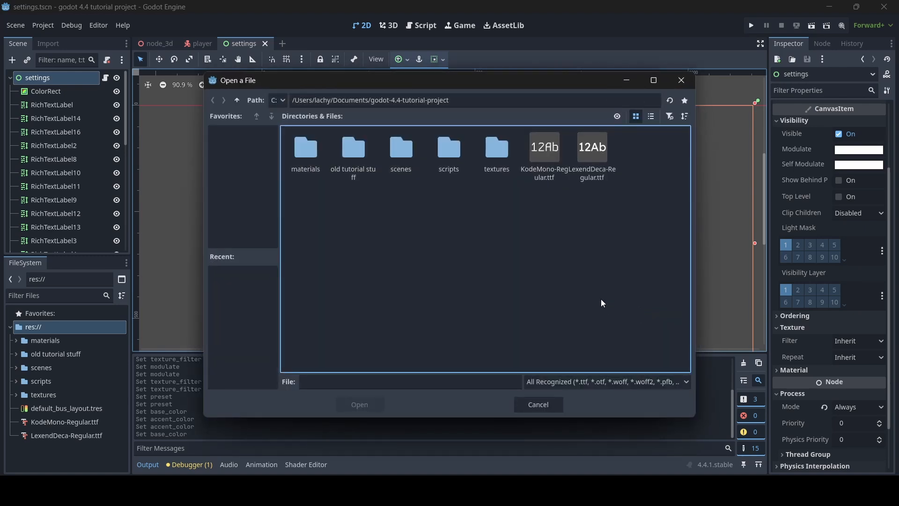